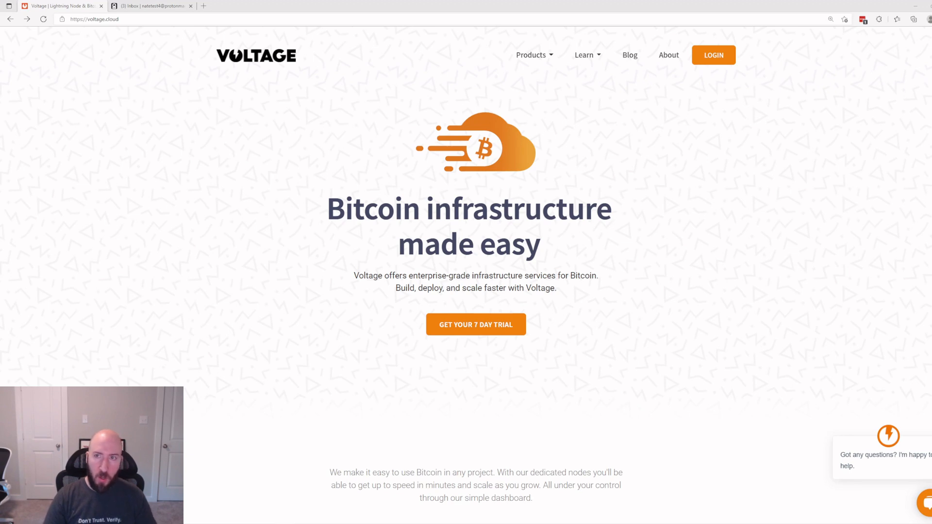
Sign up for a new Voltage account with an email and password, then register.
{"action": "left_click", "coordinate": [714, 55]}
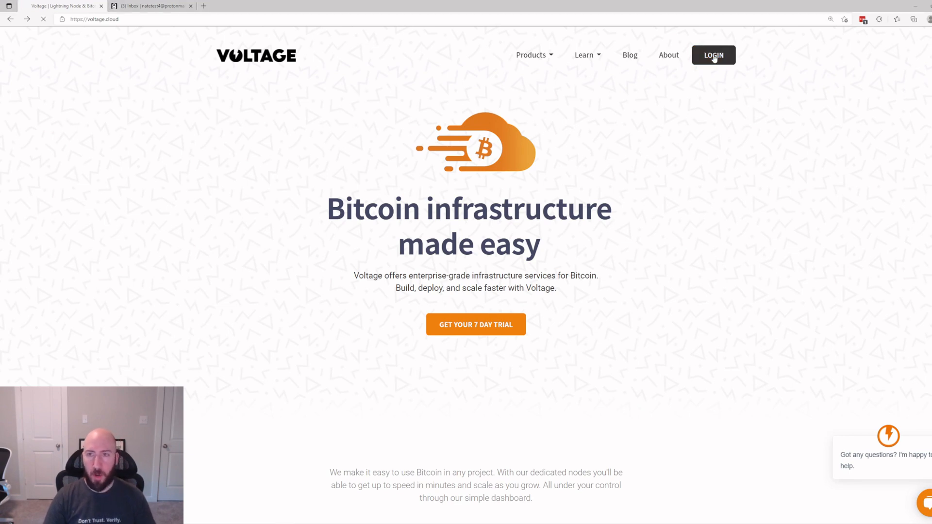
{"action": "left_click", "coordinate": [713, 55]}
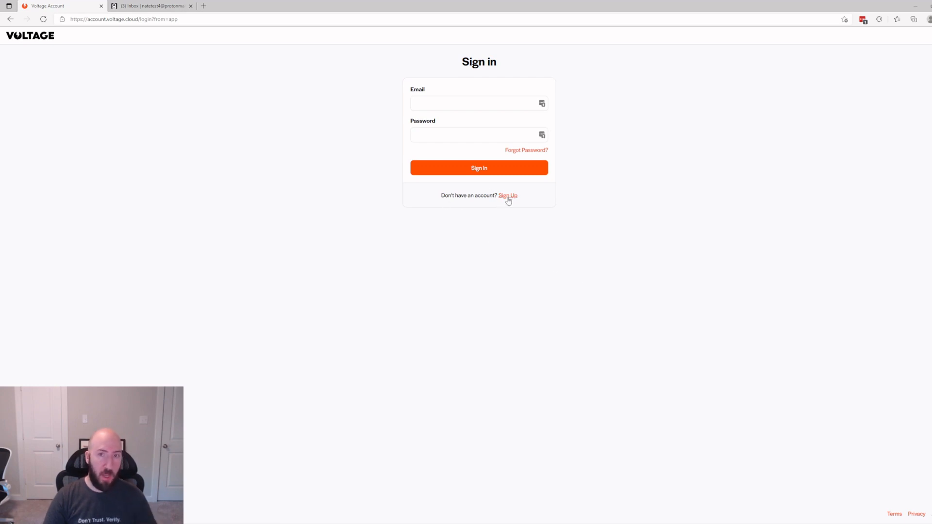
{"action": "left_click", "coordinate": [507, 195]}
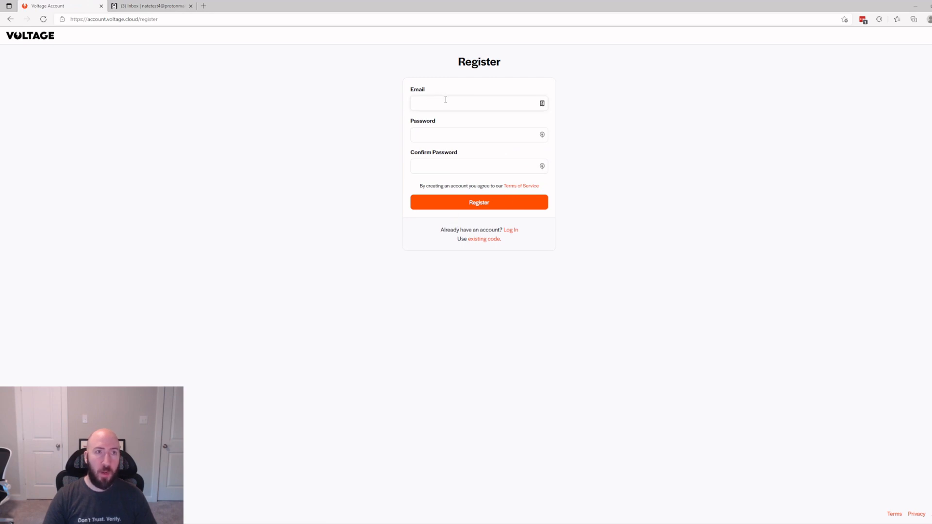
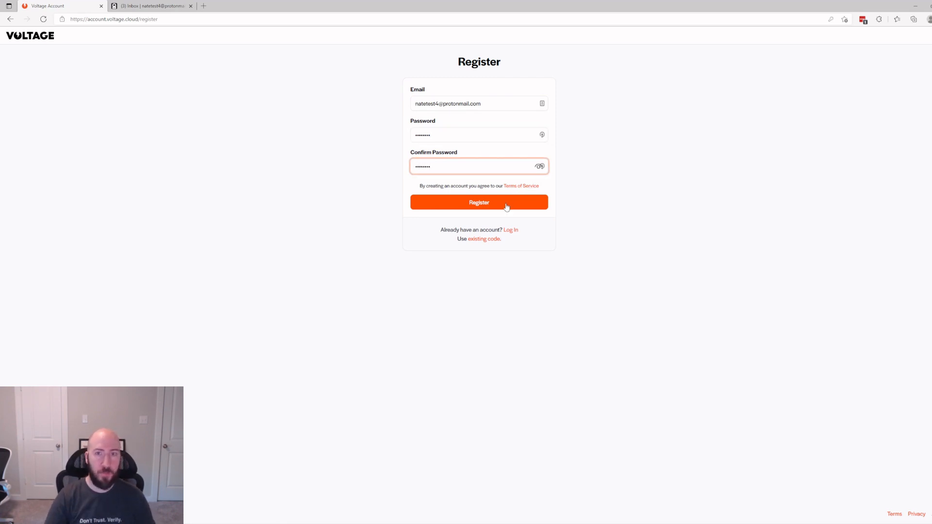
{"action": "left_click", "coordinate": [479, 202]}
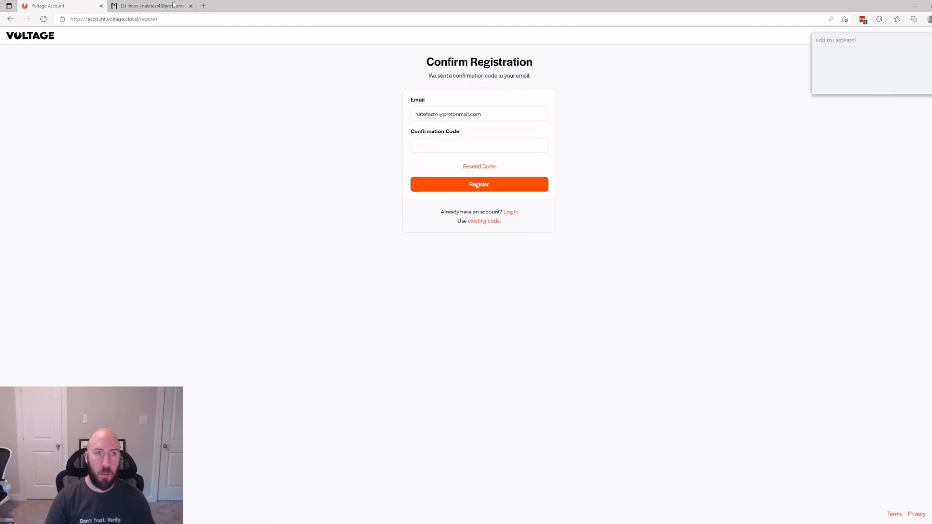
{"action": "left_click", "coordinate": [152, 5]}
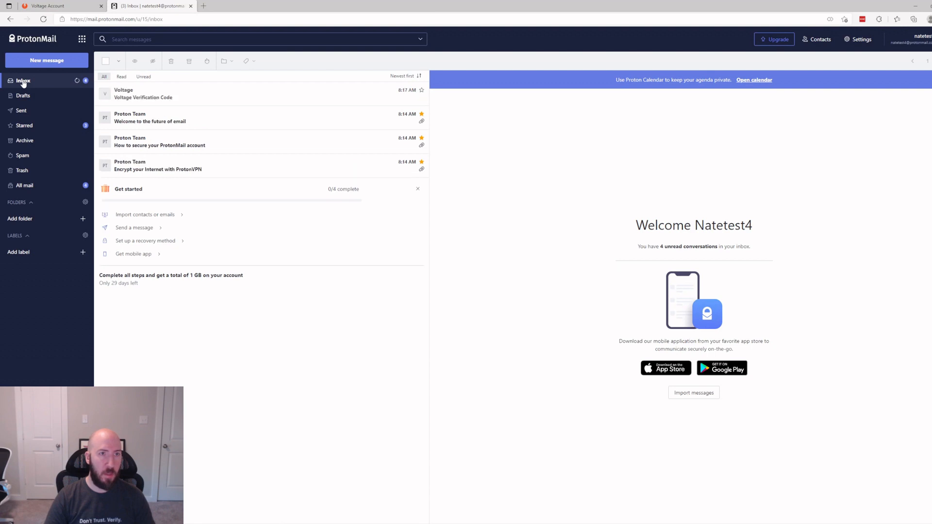
{"action": "left_click", "coordinate": [143, 93]}
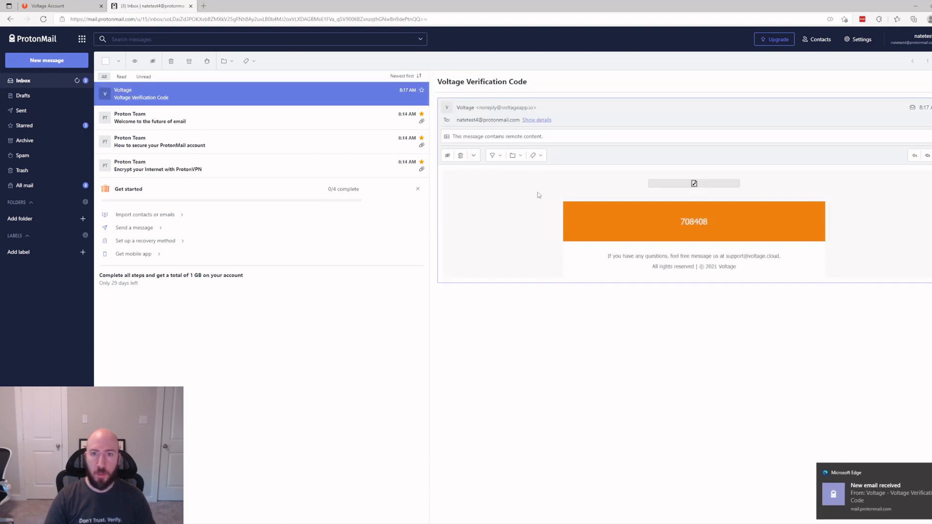
{"action": "double_click", "coordinate": [693, 222]}
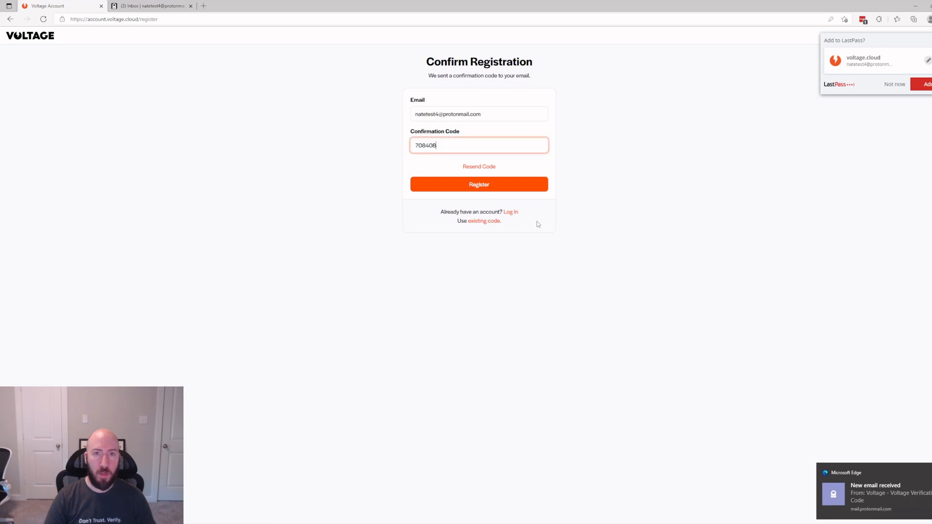
{"action": "left_click", "coordinate": [479, 185]}
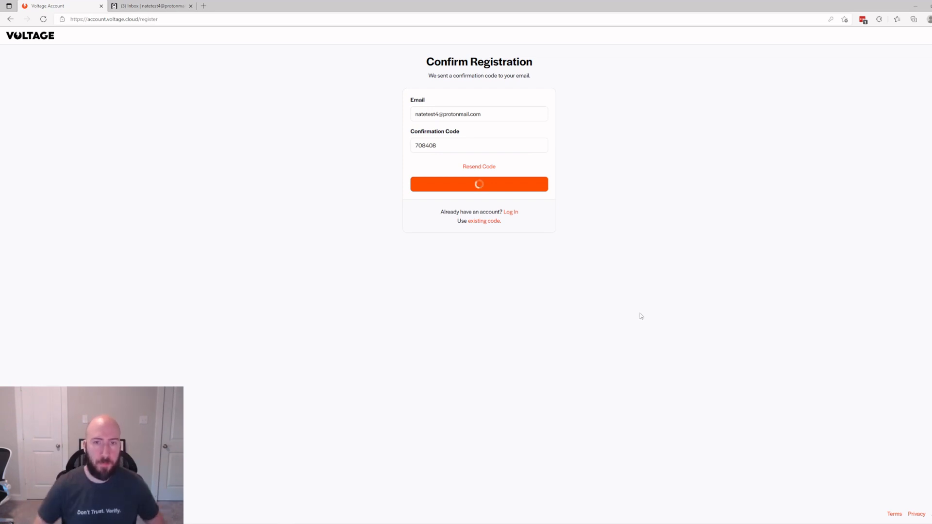
{"action": "left_click", "coordinate": [479, 183]}
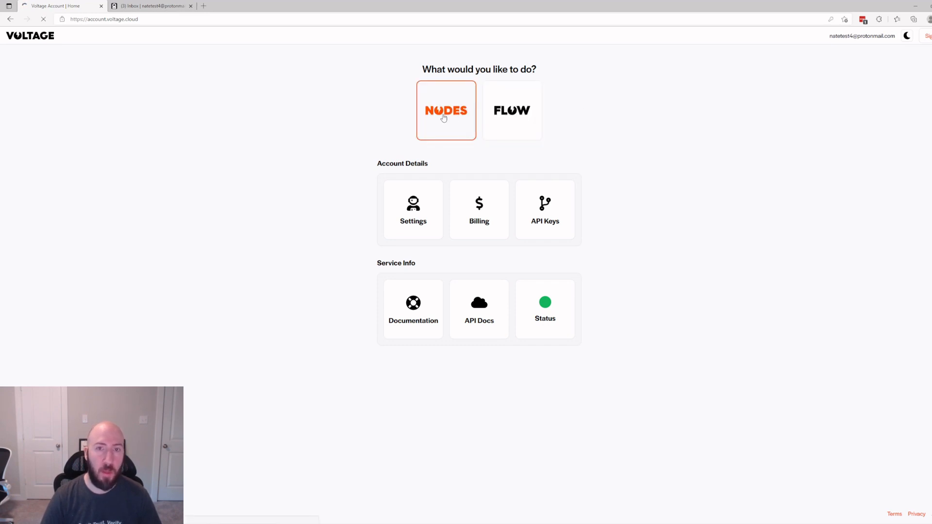
Go to the Voltage nodes dashboard and bring up the BTCPay Server store offer.
{"action": "left_click", "coordinate": [446, 110]}
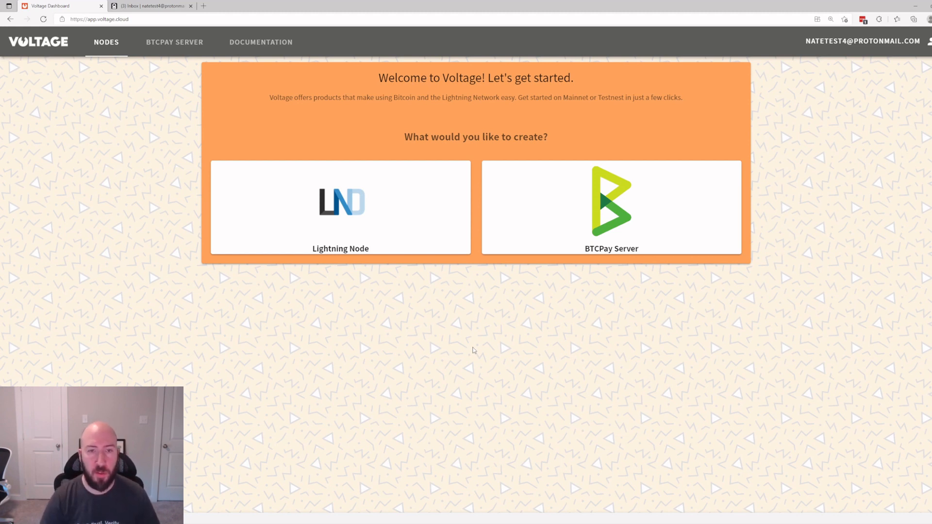
{"action": "mouse_move", "coordinate": [346, 214]}
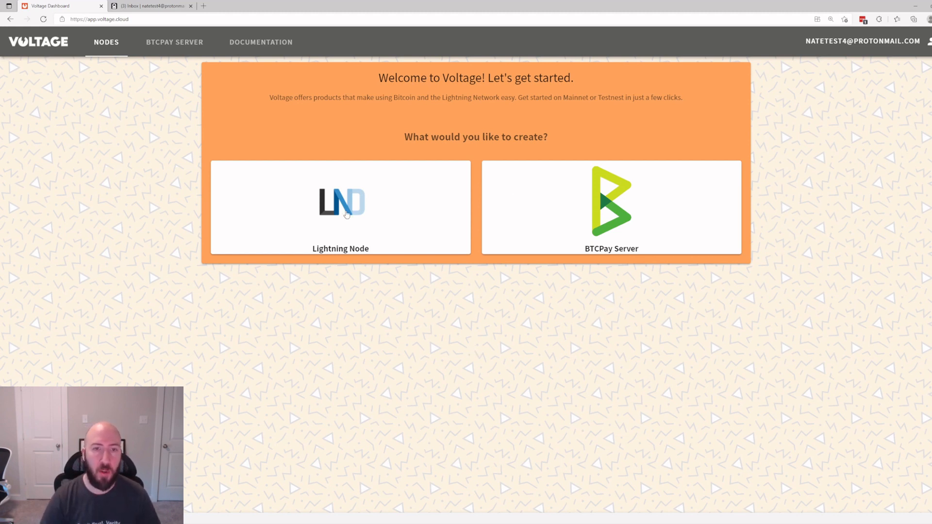
{"action": "mouse_move", "coordinate": [667, 257]}
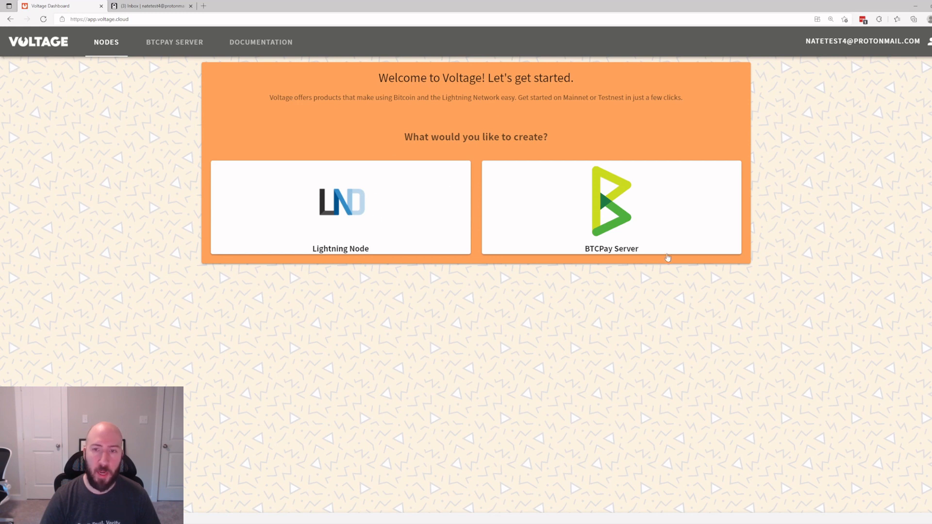
{"action": "mouse_move", "coordinate": [628, 232]}
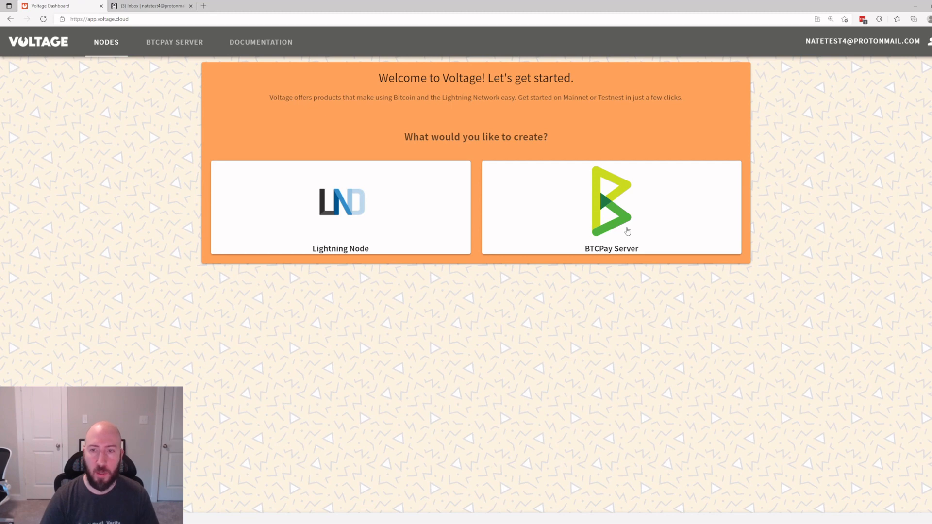
{"action": "mouse_move", "coordinate": [756, 227]}
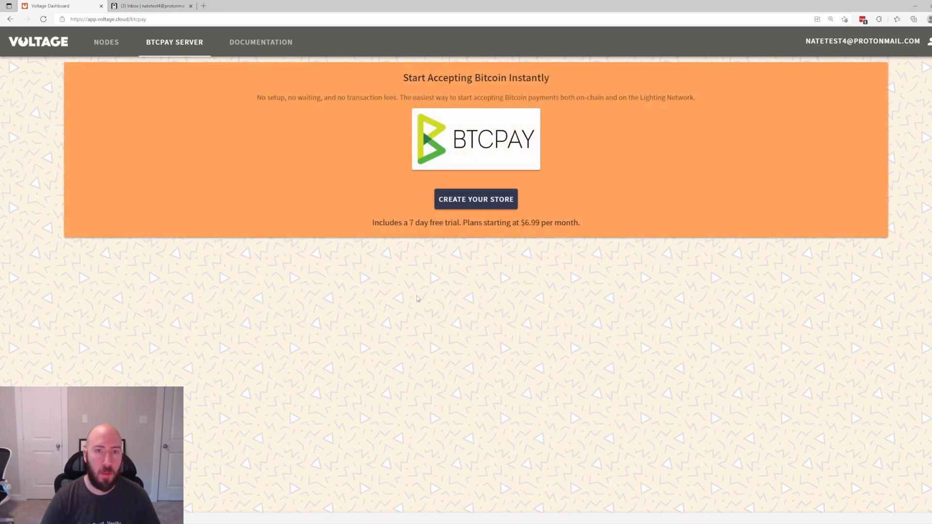
{"action": "left_click_drag", "start_coordinate": [373, 222], "coordinate": [458, 222]}
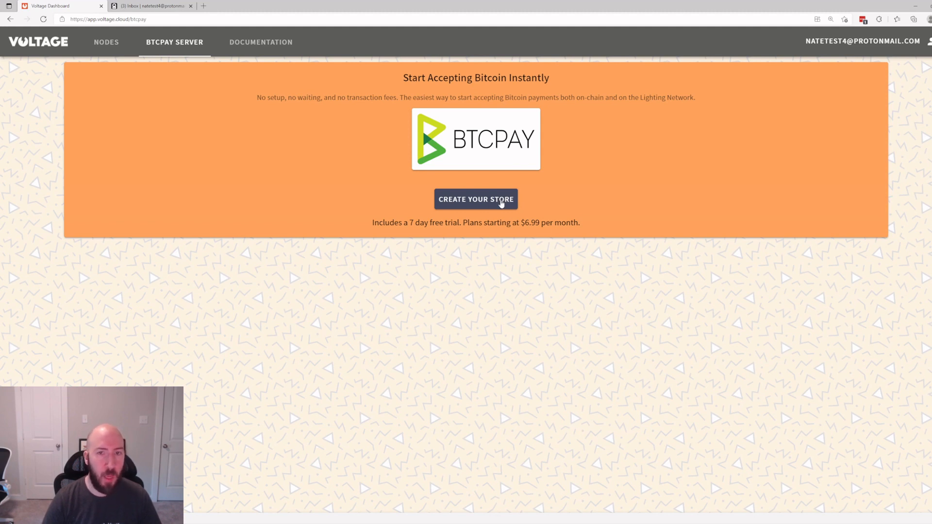
Start a new BTCPay store and name it 'Little League Baseball Fund'.
{"action": "left_click", "coordinate": [476, 199]}
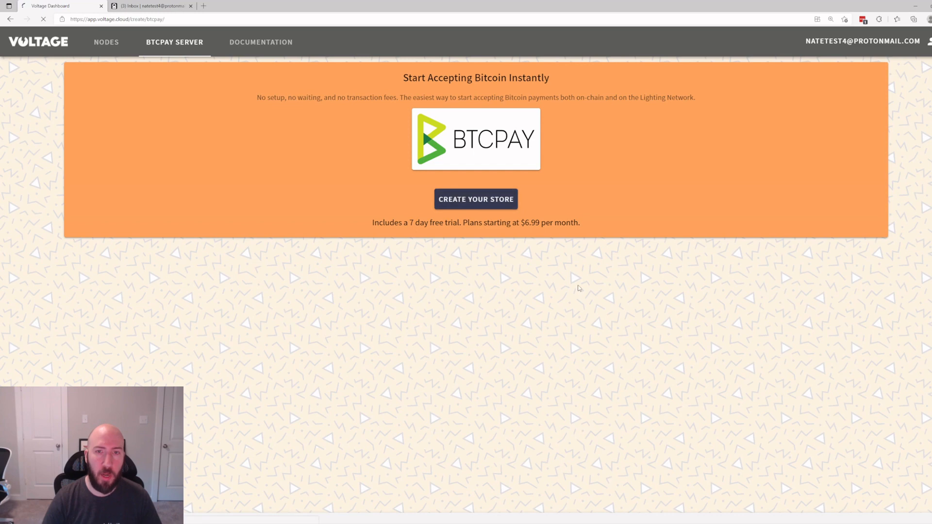
{"action": "left_click", "coordinate": [476, 199]}
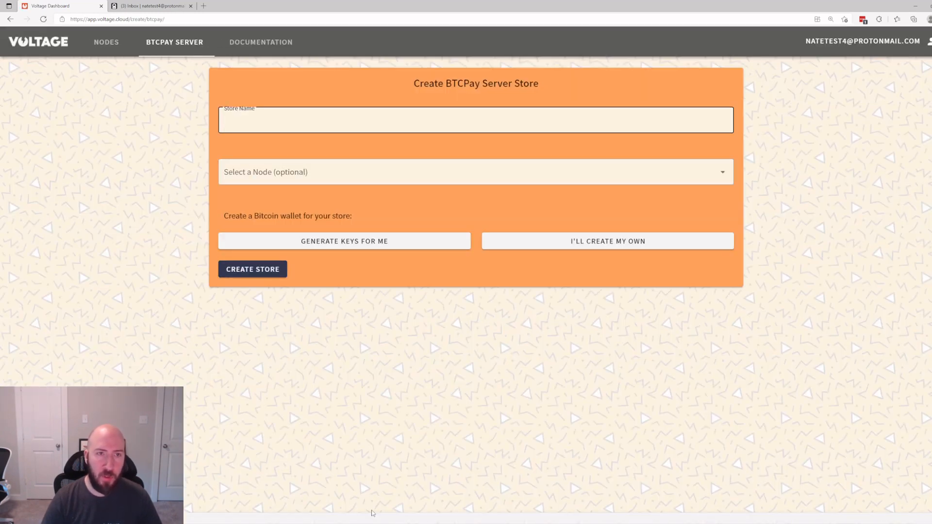
{"action": "mouse_move", "coordinate": [587, 384]}
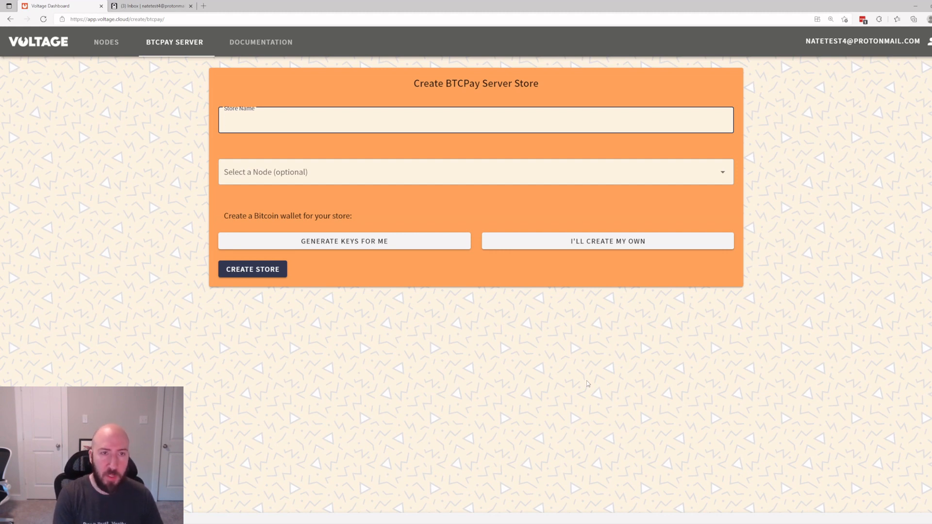
{"action": "type", "text": "Little League Basebal"}
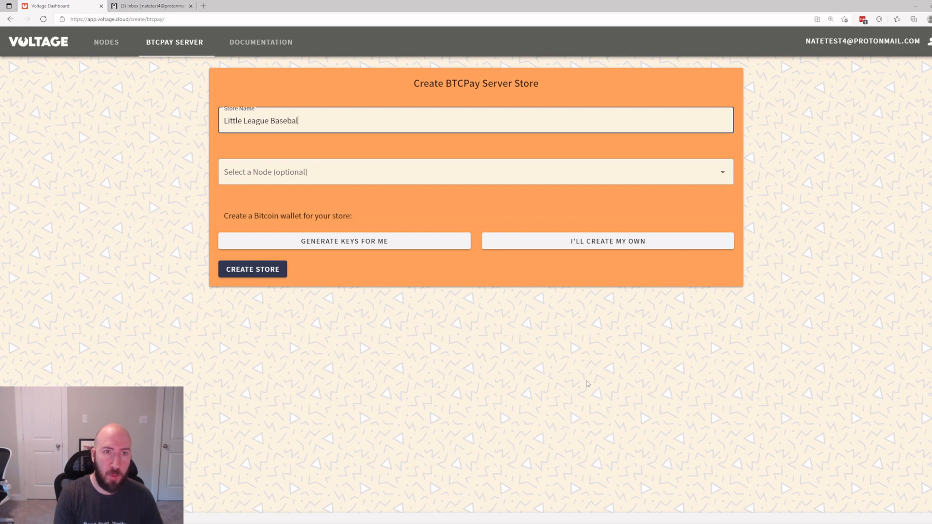
{"action": "type", "text": "Fund"}
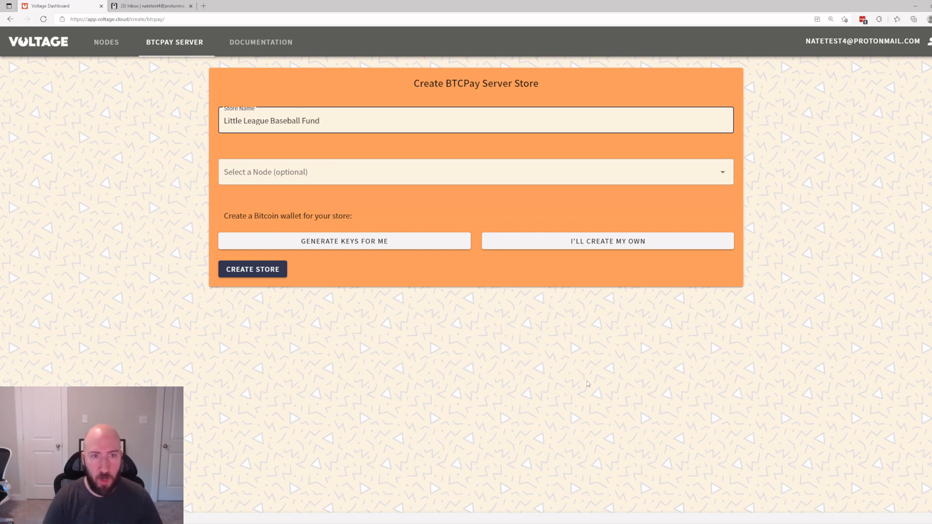
{"action": "left_click", "coordinate": [475, 172]}
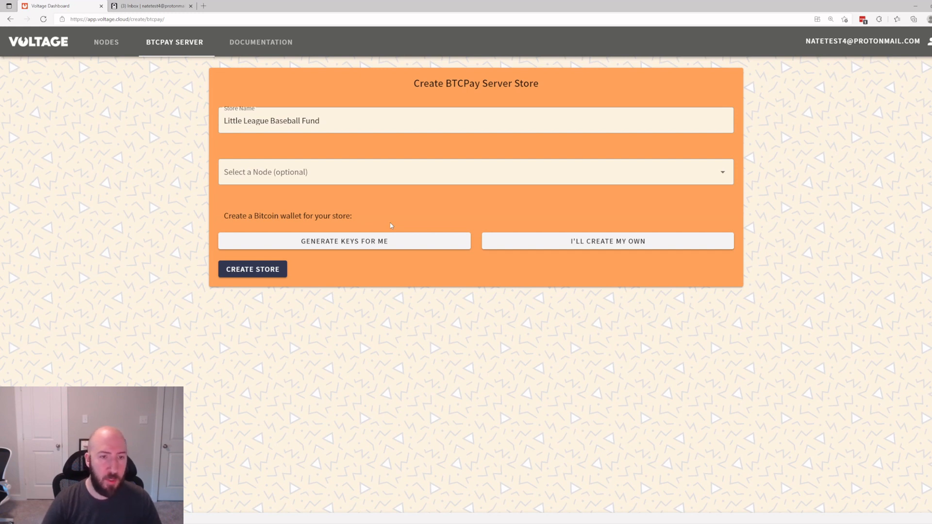
{"action": "mouse_move", "coordinate": [404, 215]}
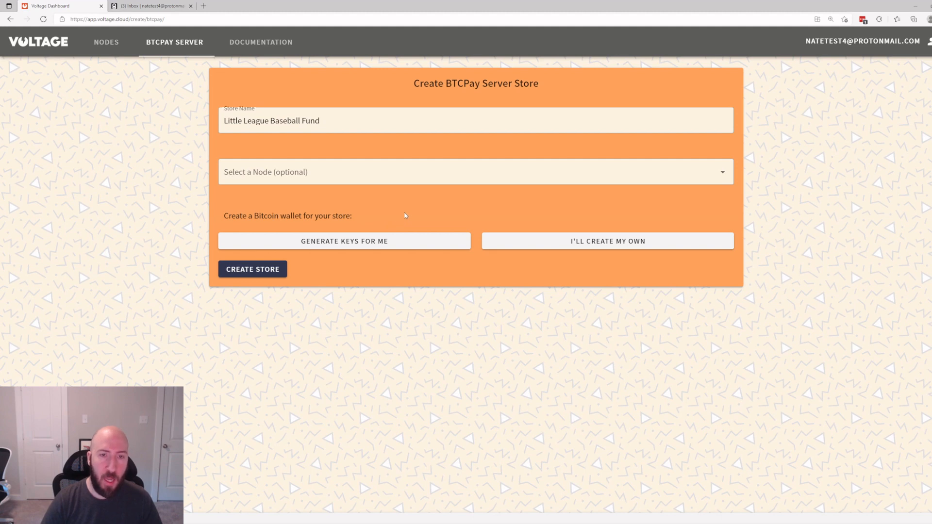
{"action": "mouse_move", "coordinate": [397, 241]}
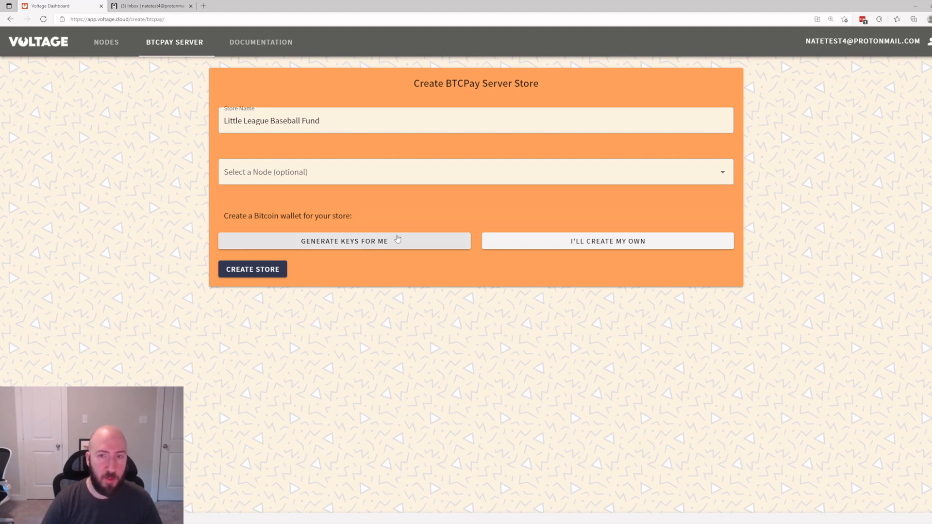
{"action": "mouse_move", "coordinate": [607, 241]}
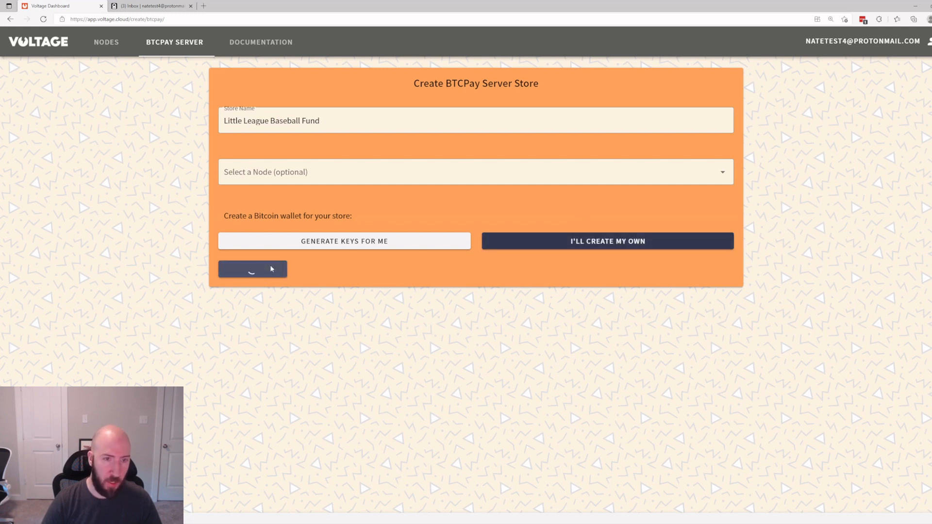
Copy the new BTCPay Server login credentials and go to its sign-in page.
{"action": "left_click", "coordinate": [252, 269]}
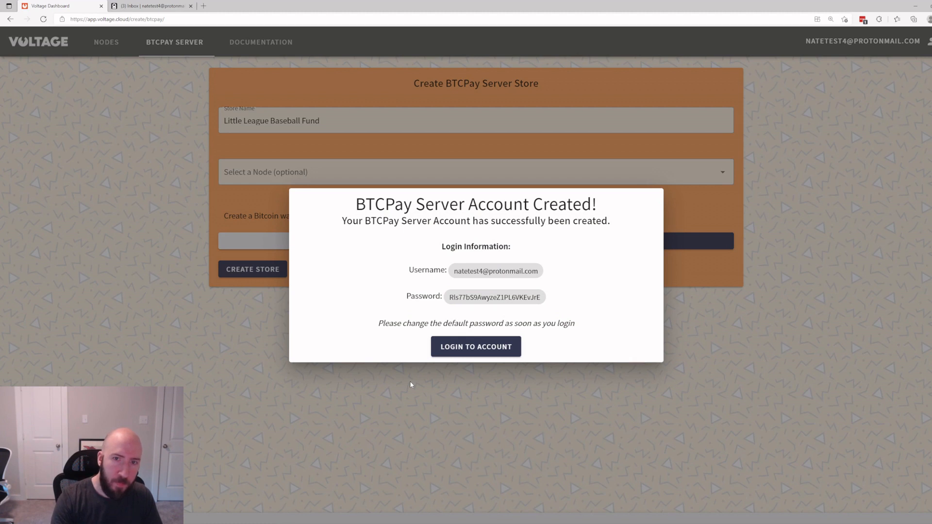
{"action": "mouse_move", "coordinate": [476, 347]}
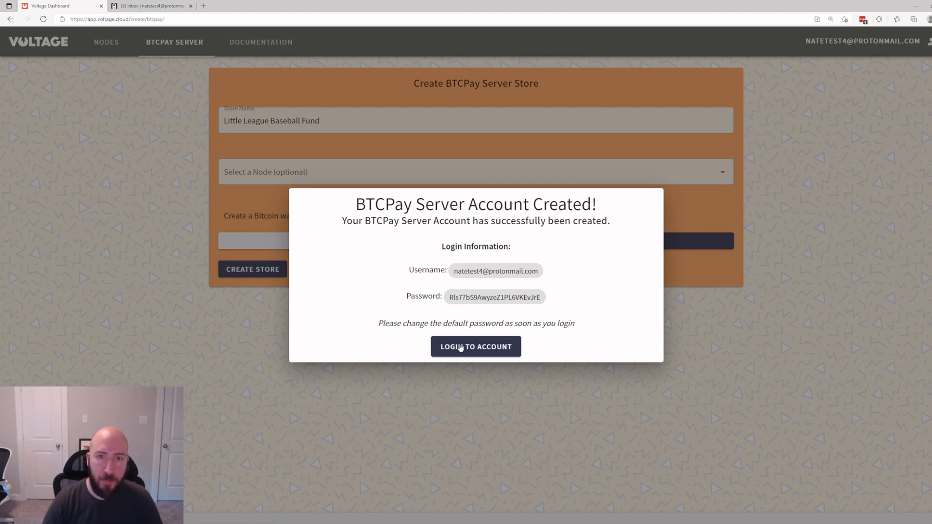
{"action": "mouse_move", "coordinate": [439, 224]}
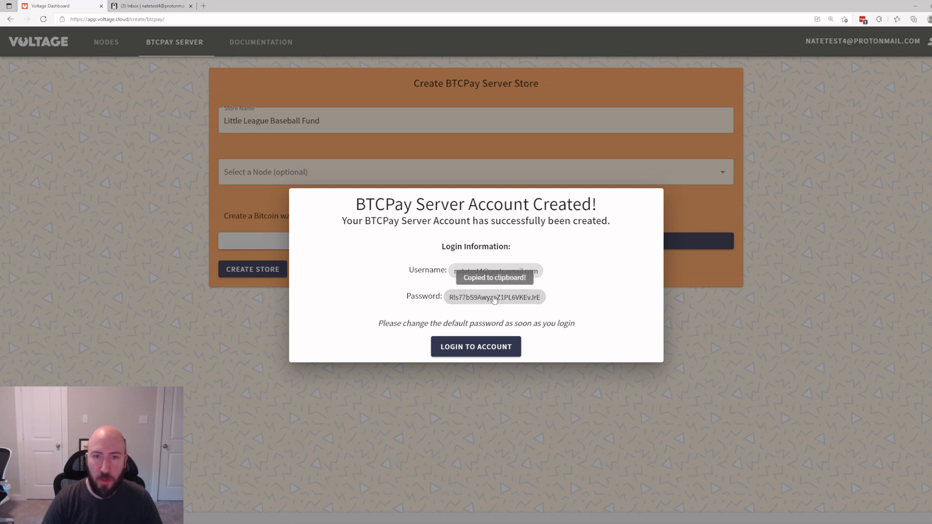
{"action": "left_click", "coordinate": [494, 270]}
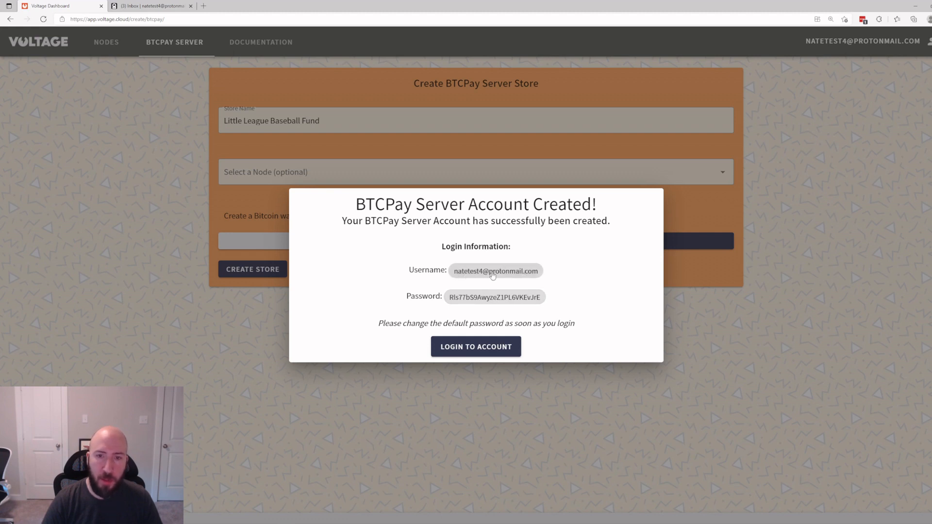
{"action": "left_click", "coordinate": [474, 347]}
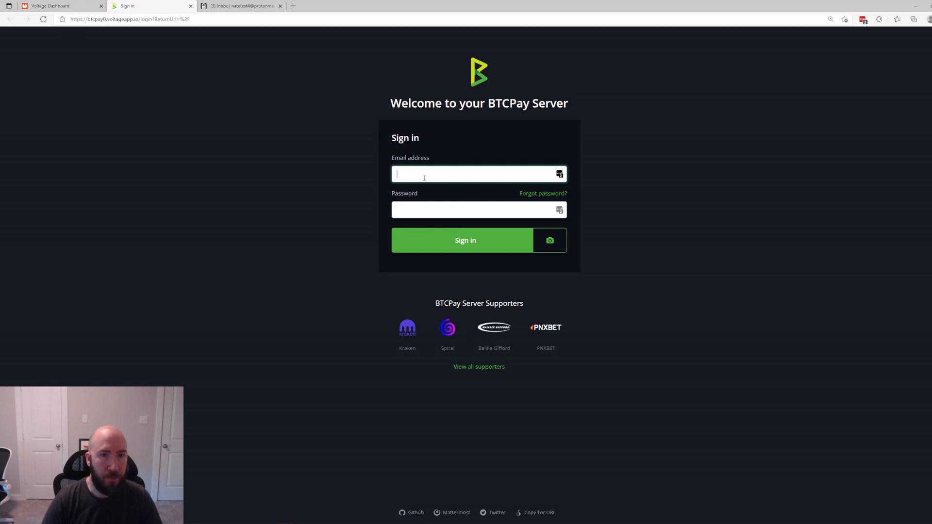
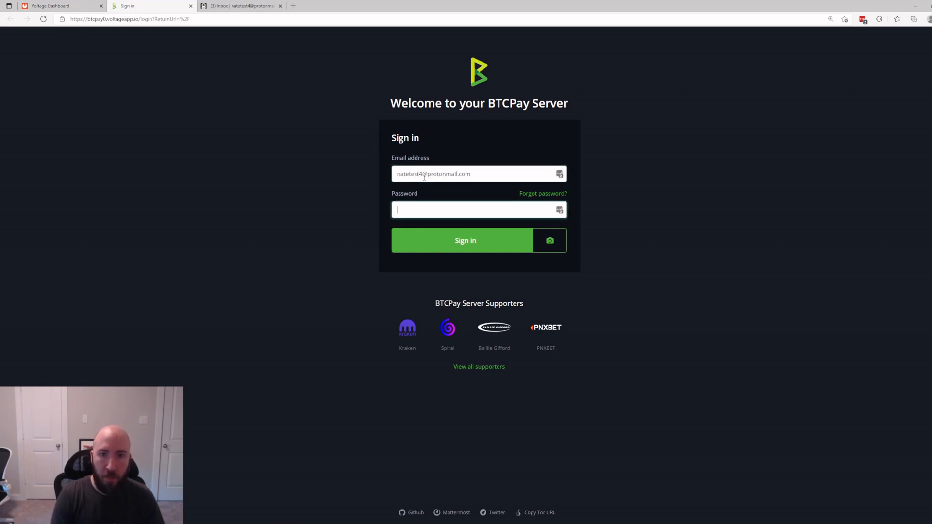
Sign in to BTCPay Server as natetest4 with the saved password.
{"action": "type", "text": "password"}
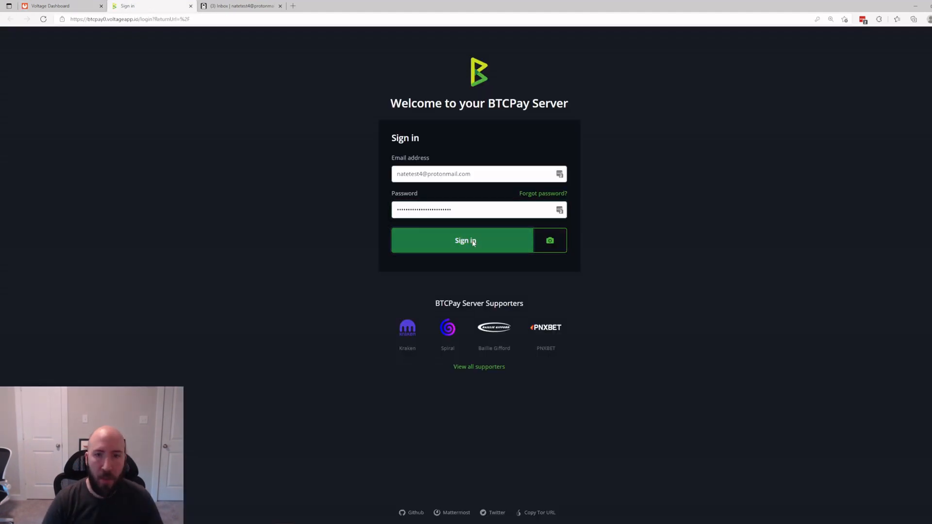
{"action": "left_click", "coordinate": [465, 240]}
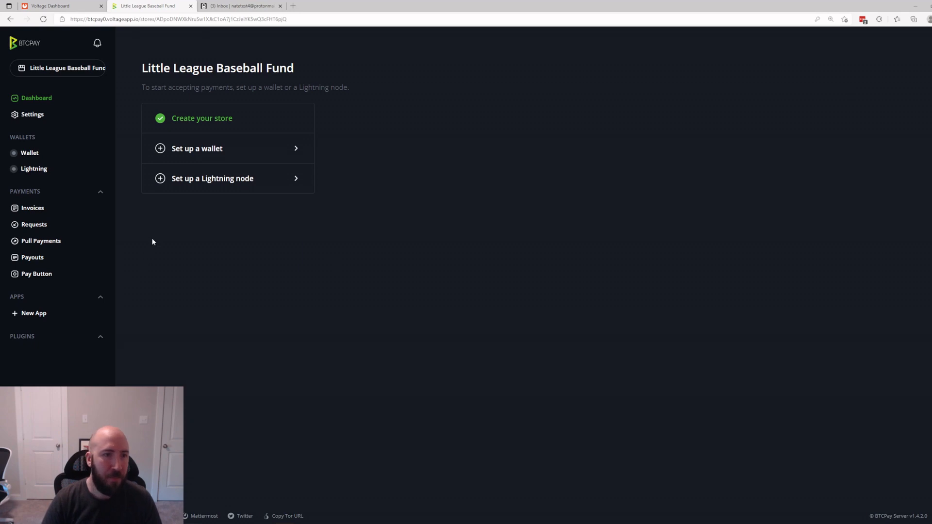
{"action": "mouse_move", "coordinate": [312, 432]}
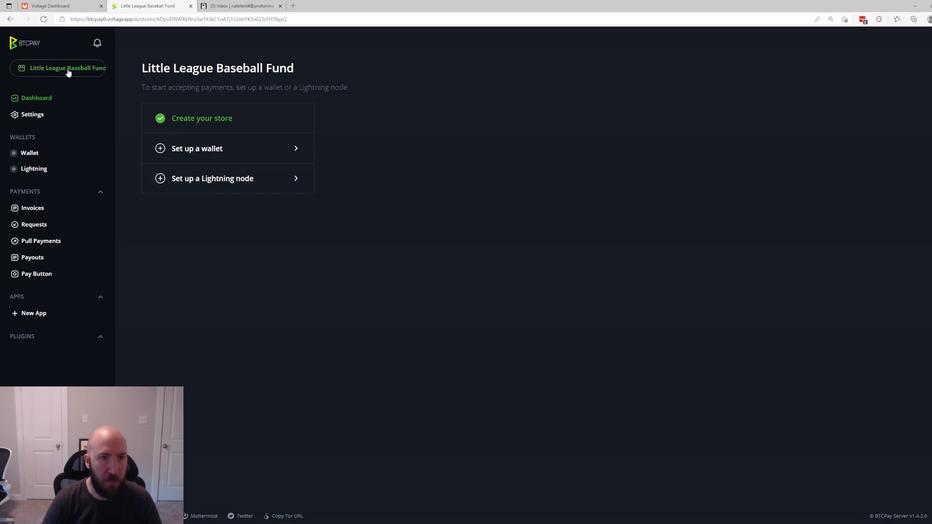
{"action": "left_click", "coordinate": [66, 67]}
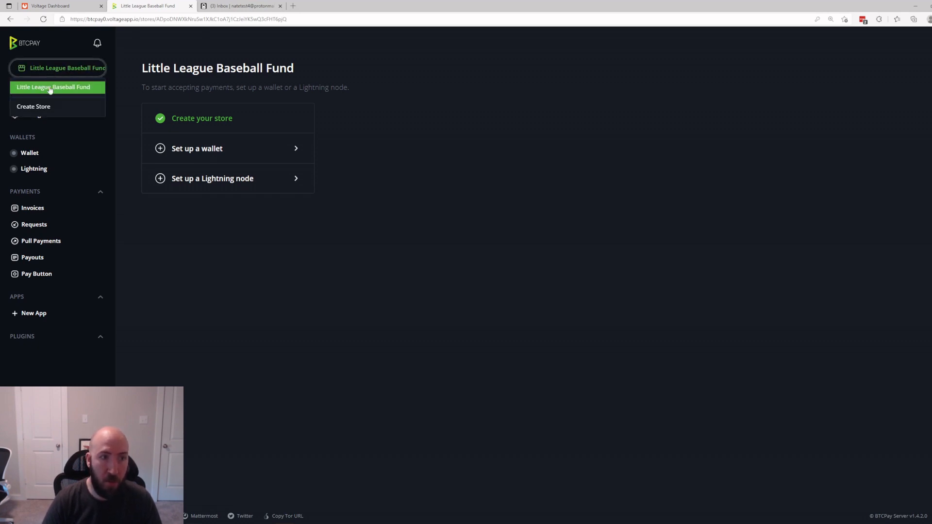
{"action": "left_click", "coordinate": [66, 67]}
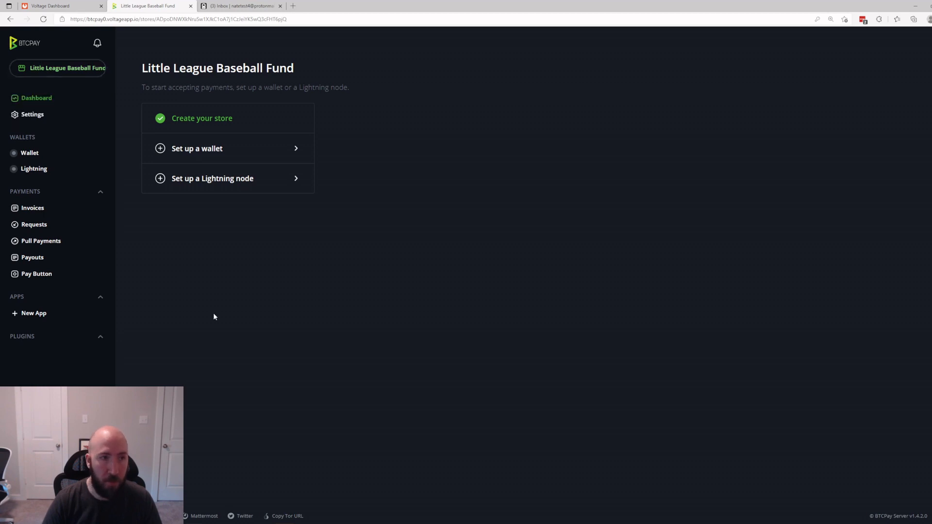
{"action": "mouse_move", "coordinate": [34, 169]}
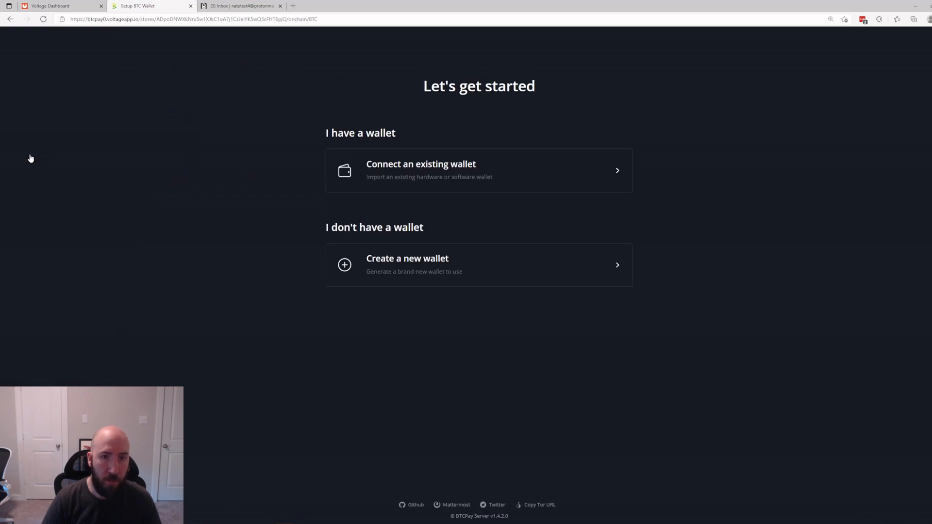
{"action": "mouse_move", "coordinate": [373, 248]}
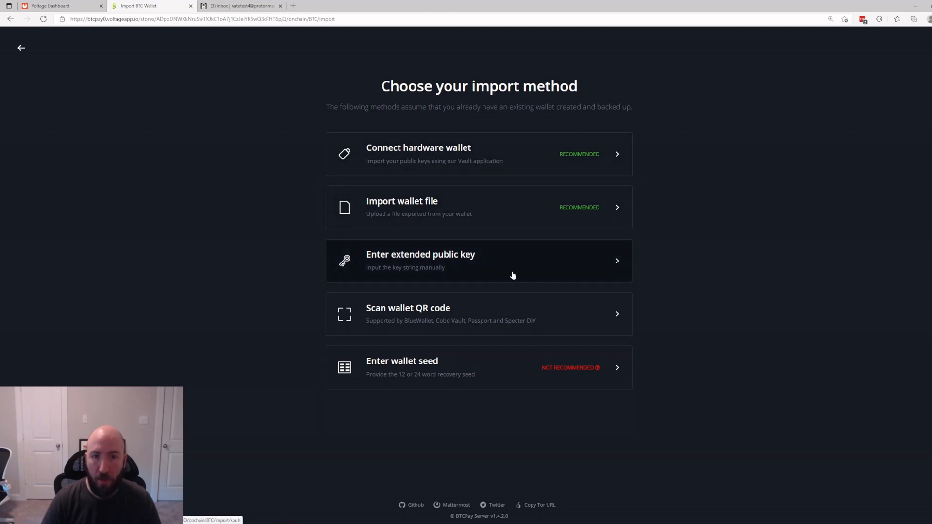
{"action": "mouse_move", "coordinate": [483, 267]}
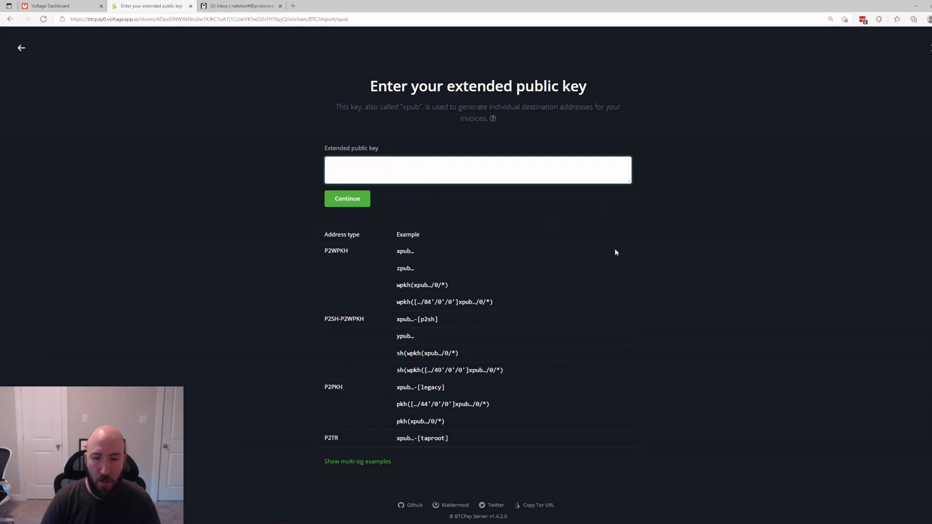
{"action": "mouse_move", "coordinate": [646, 357]}
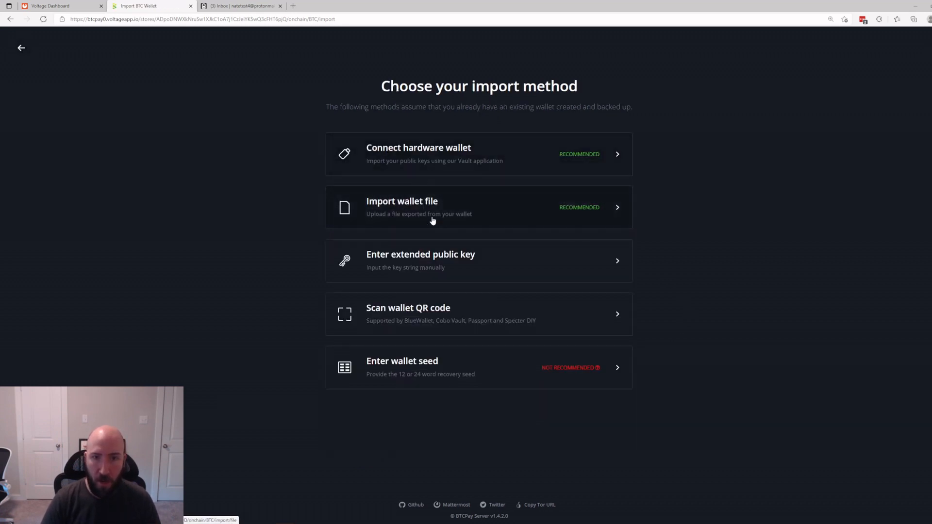
{"action": "mouse_move", "coordinate": [485, 159]}
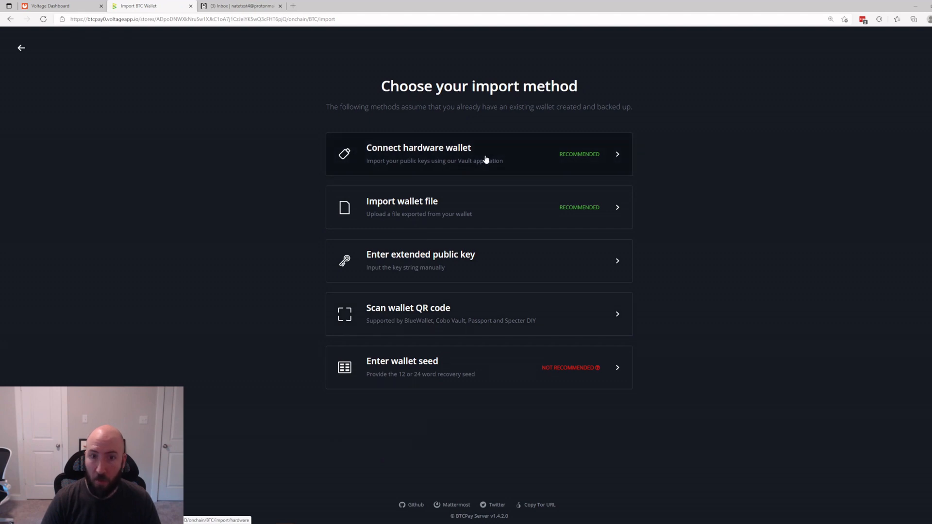
{"action": "mouse_move", "coordinate": [485, 171]}
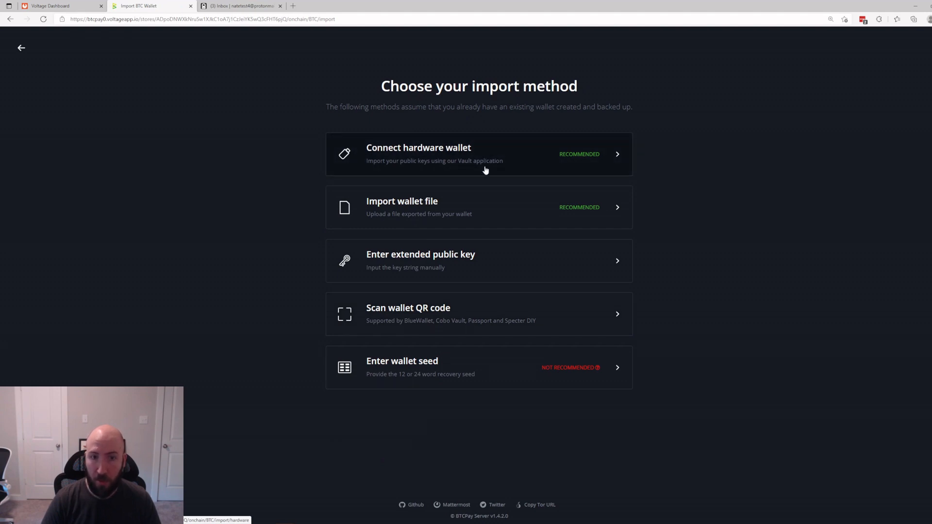
{"action": "mouse_move", "coordinate": [491, 265]}
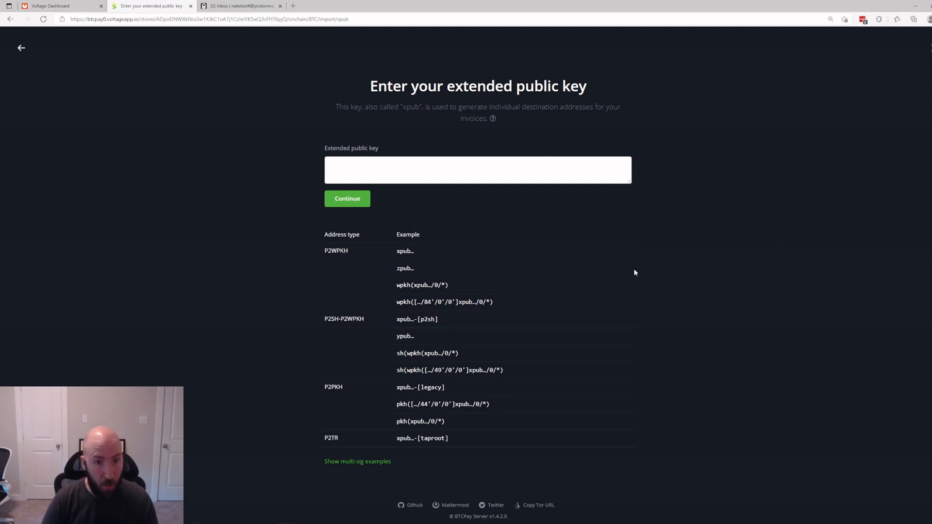
{"action": "mouse_move", "coordinate": [431, 328]}
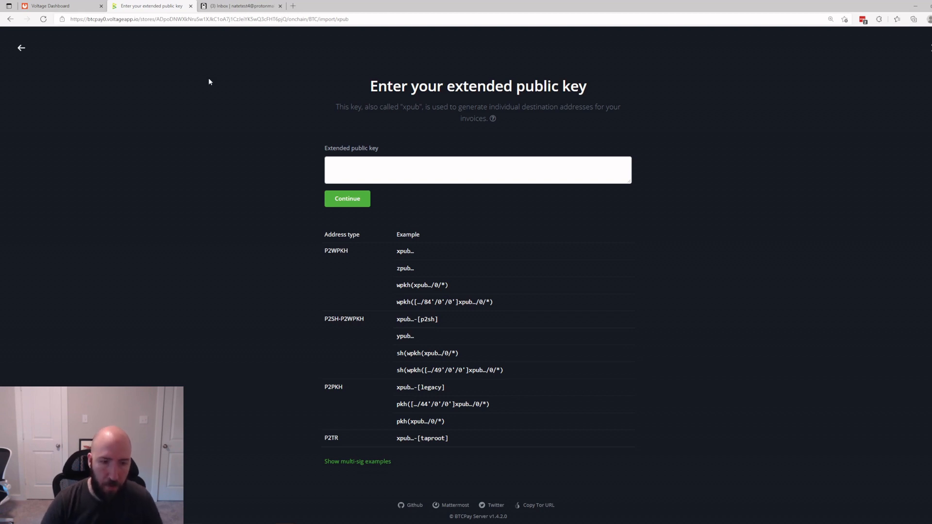
{"action": "mouse_move", "coordinate": [639, 409]}
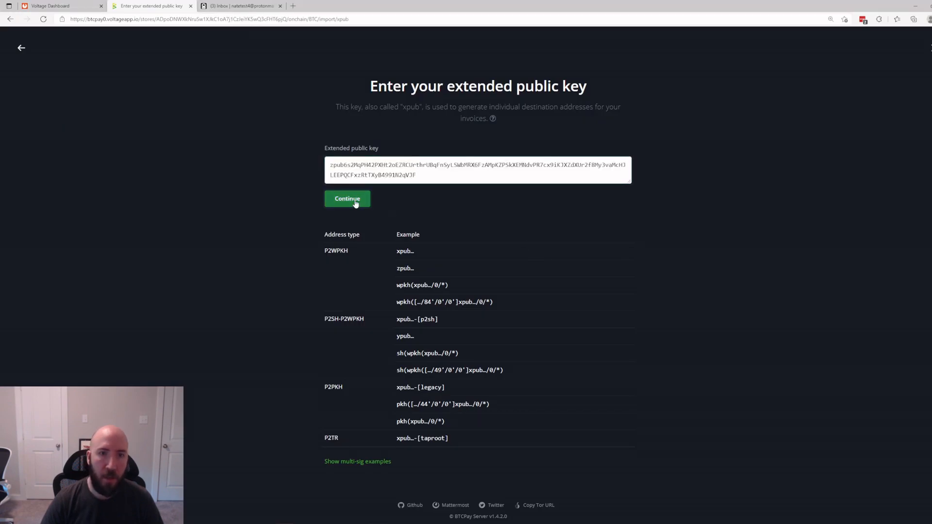
Submit the pasted zpub and confirm the derived wallet addresses.
{"action": "left_click", "coordinate": [347, 198]}
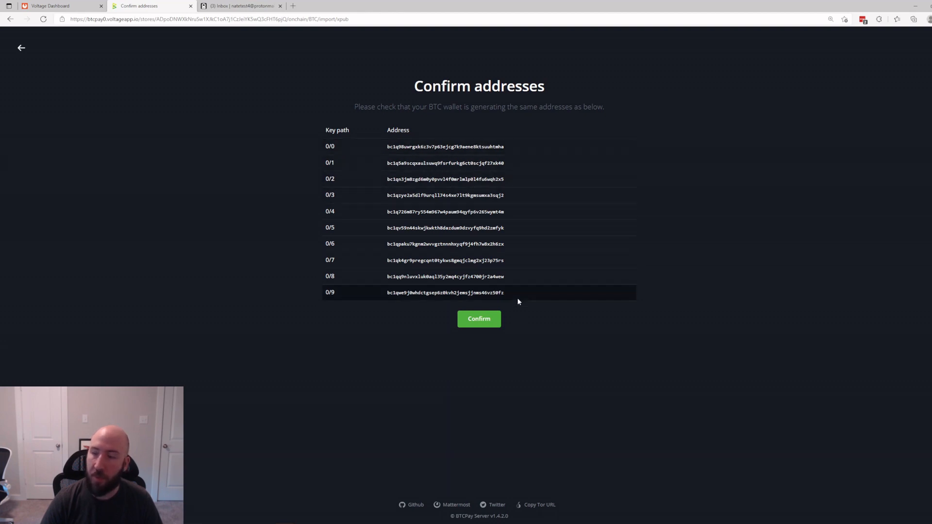
{"action": "left_click", "coordinate": [479, 319]}
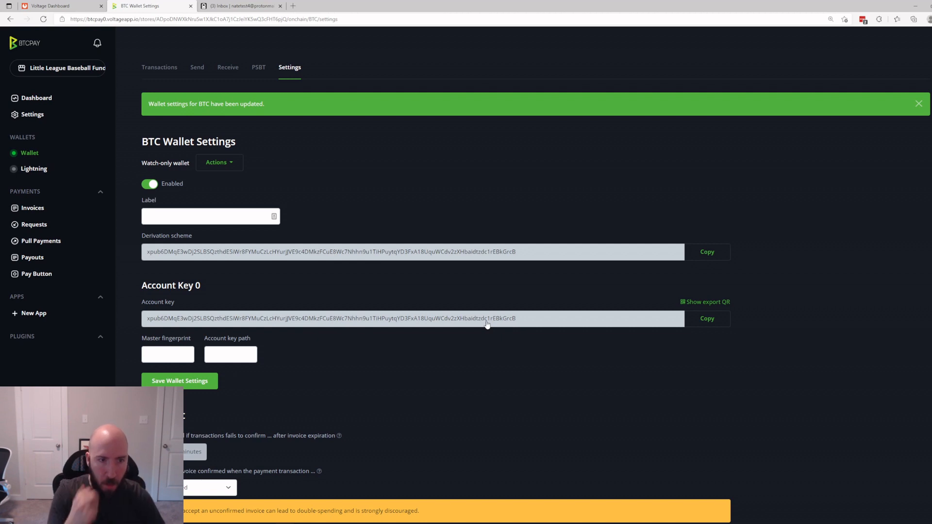
Review the BTC Wallet Settings page and begin creating a new store app.
{"action": "scroll", "scroll_direction": "down", "scroll_amount": 3}
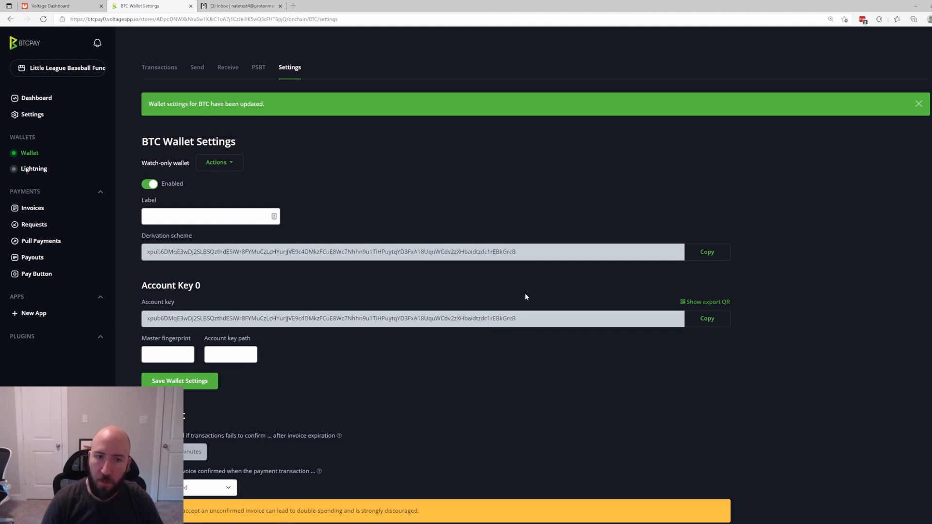
{"action": "mouse_move", "coordinate": [76, 135]}
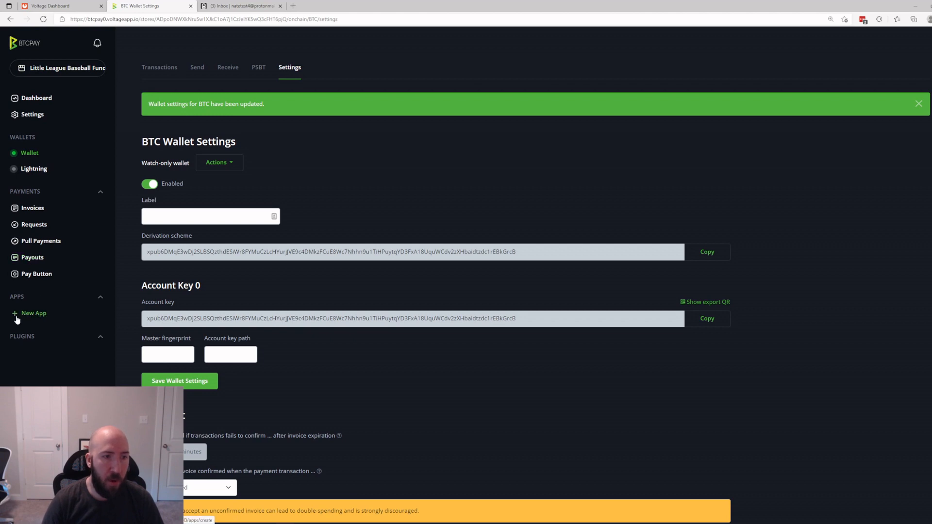
{"action": "mouse_move", "coordinate": [34, 313]}
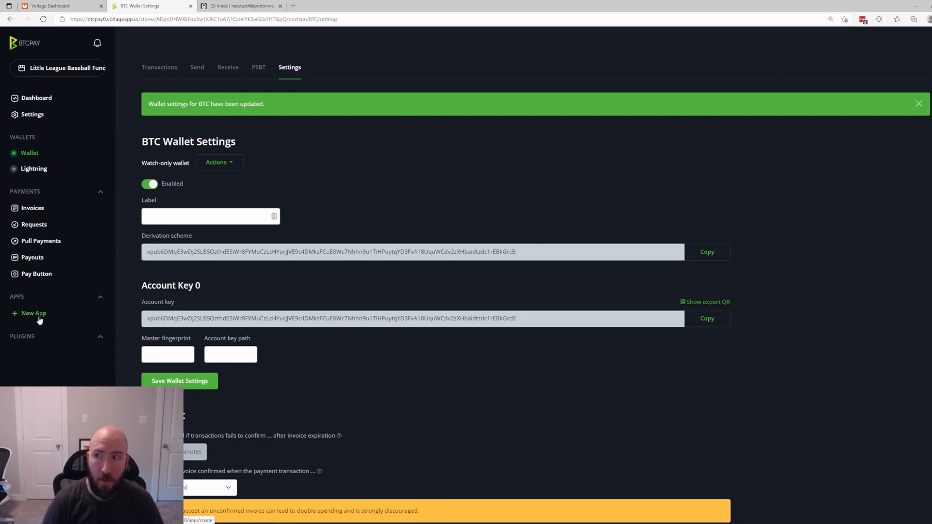
{"action": "left_click", "coordinate": [33, 313]}
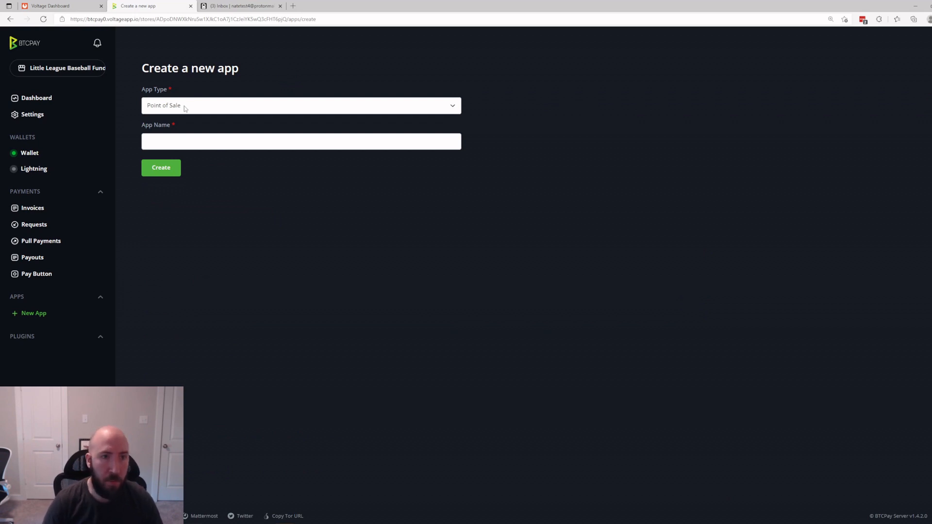
Create a Crowdfund-type app named 'Little Leage Crowdfund'.
{"action": "left_click", "coordinate": [300, 106]}
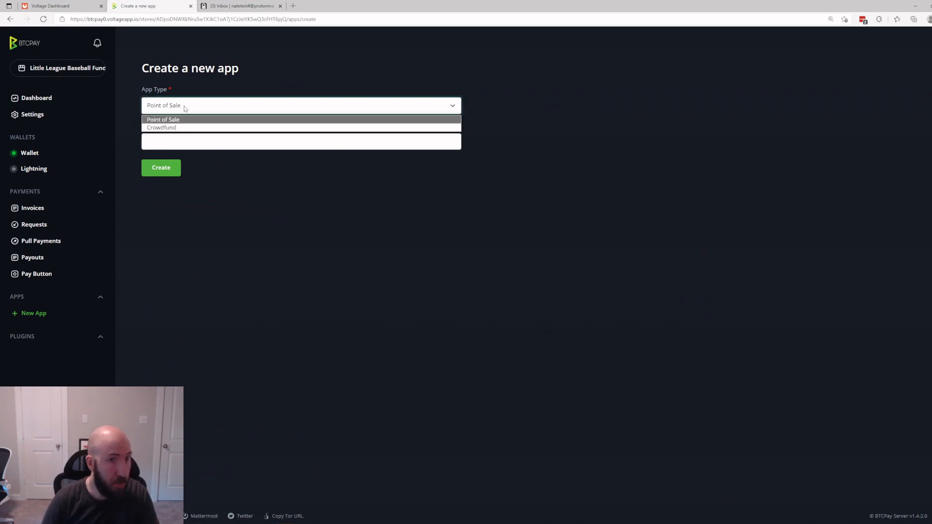
{"action": "left_click", "coordinate": [162, 127]}
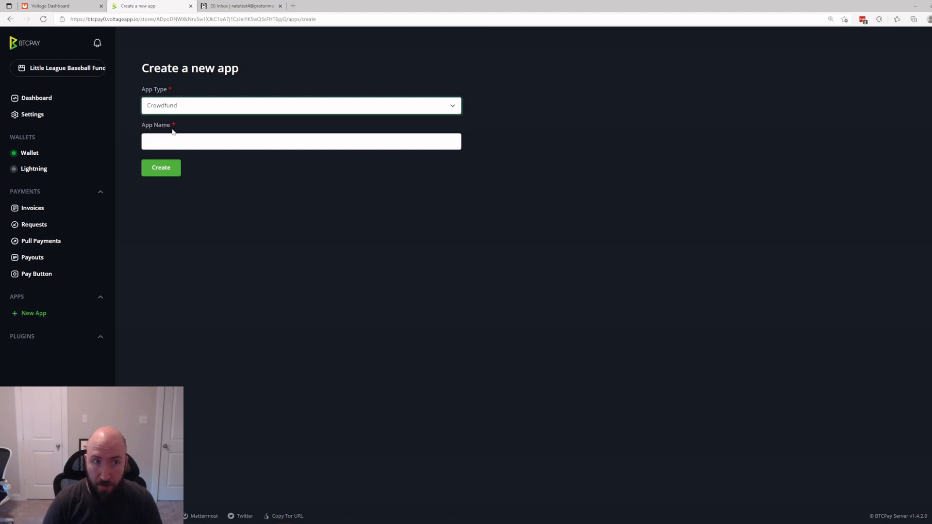
{"action": "type", "text": "L"}
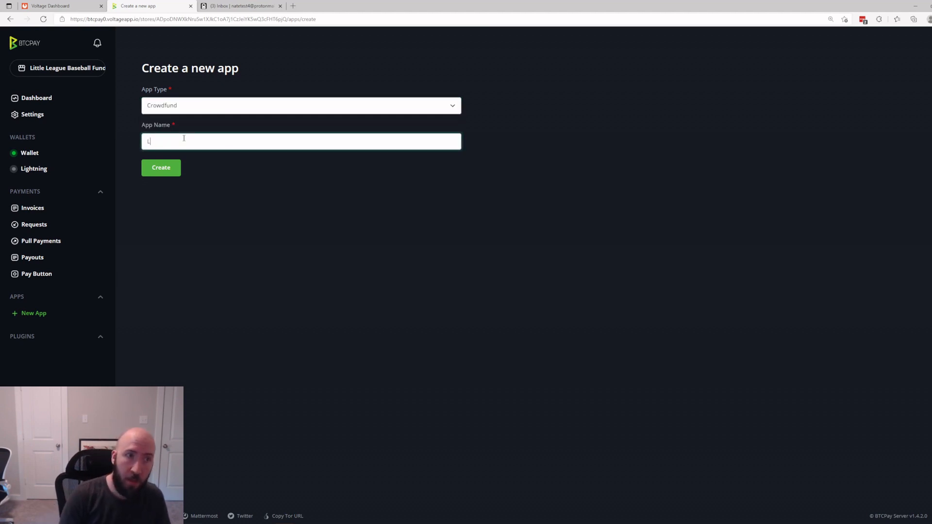
{"action": "type", "text": "Little Leage Crowdfund"}
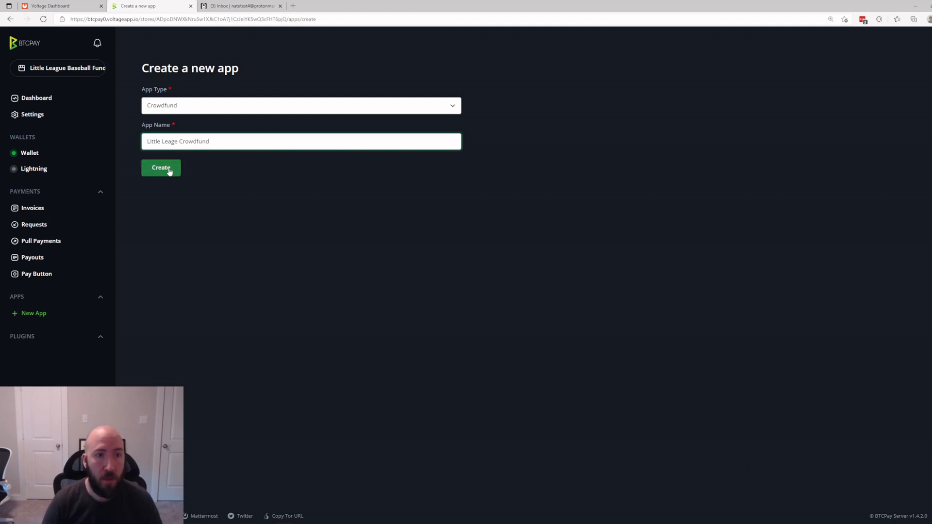
{"action": "left_click", "coordinate": [161, 168]}
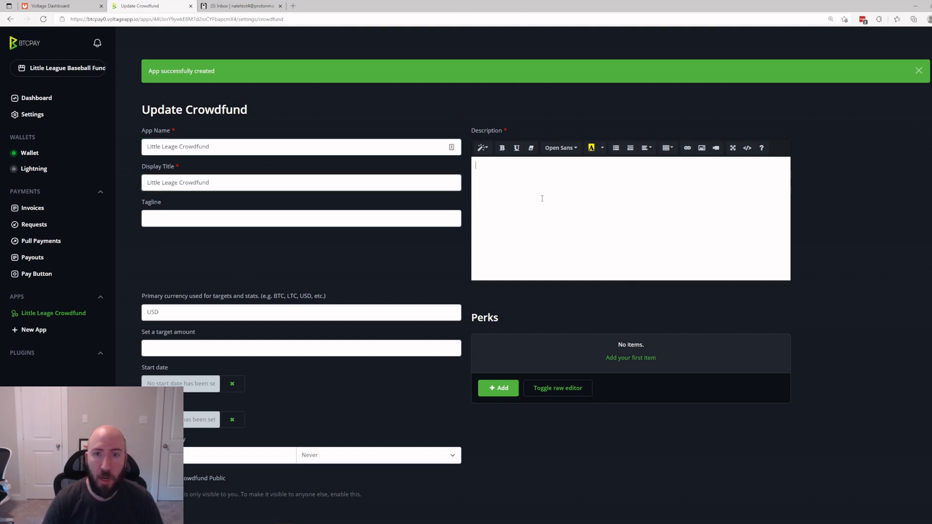
Enter the crowdfund description and a 1000 USD target amount.
{"action": "type", "text": "Help donate to the little league"}
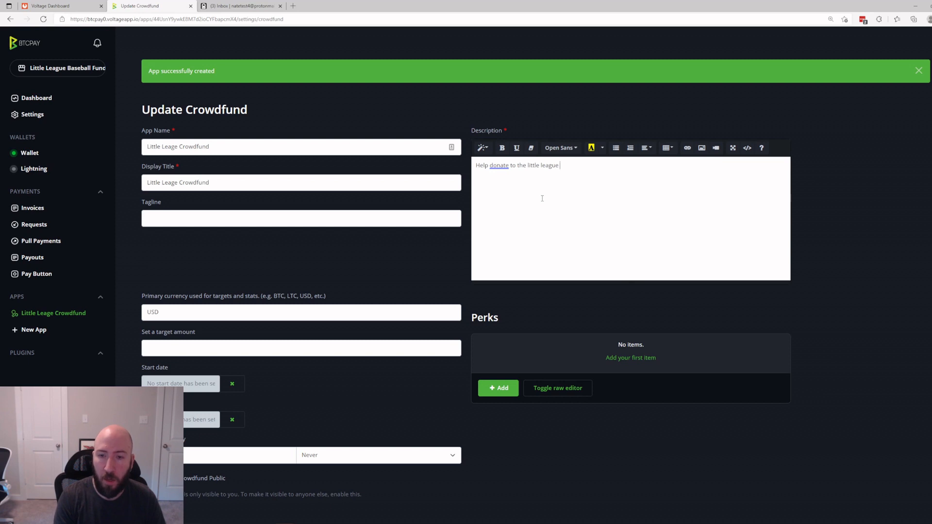
{"action": "type", "text": "squad."}
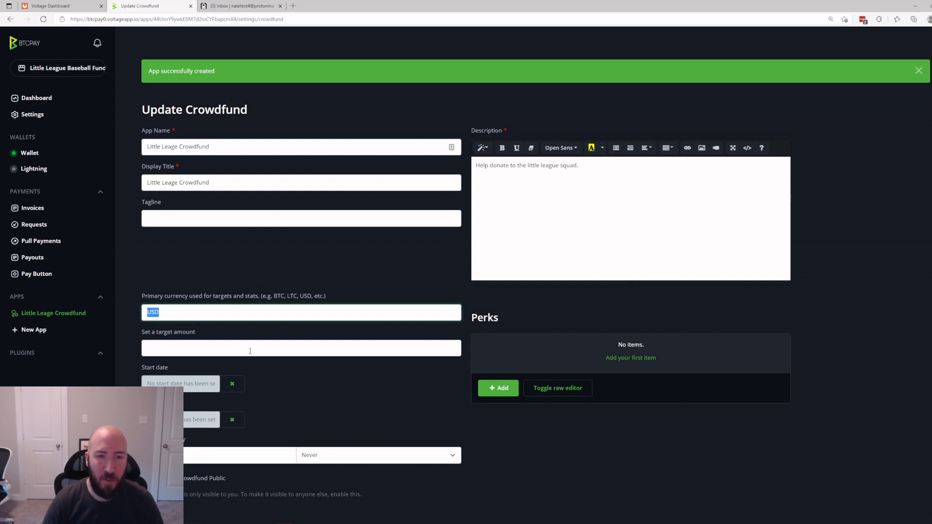
{"action": "mouse_move", "coordinate": [241, 363]}
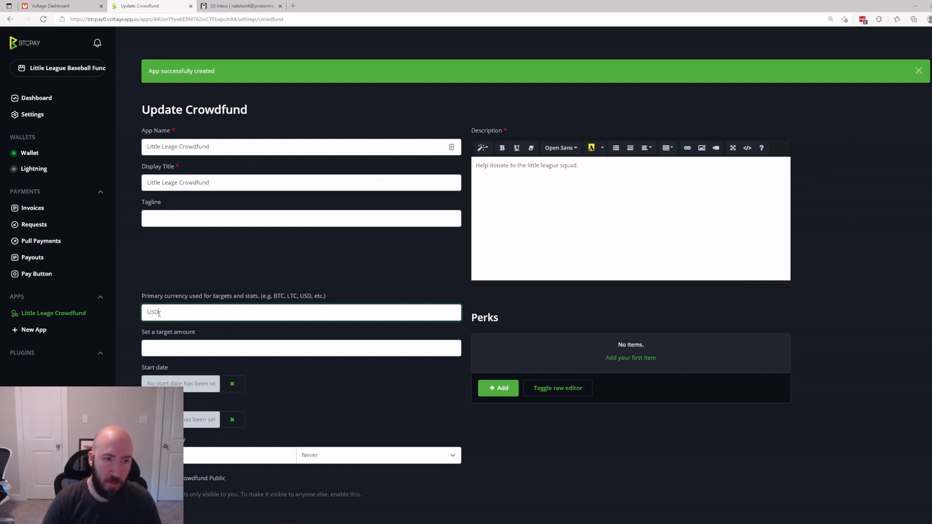
{"action": "mouse_move", "coordinate": [185, 326]}
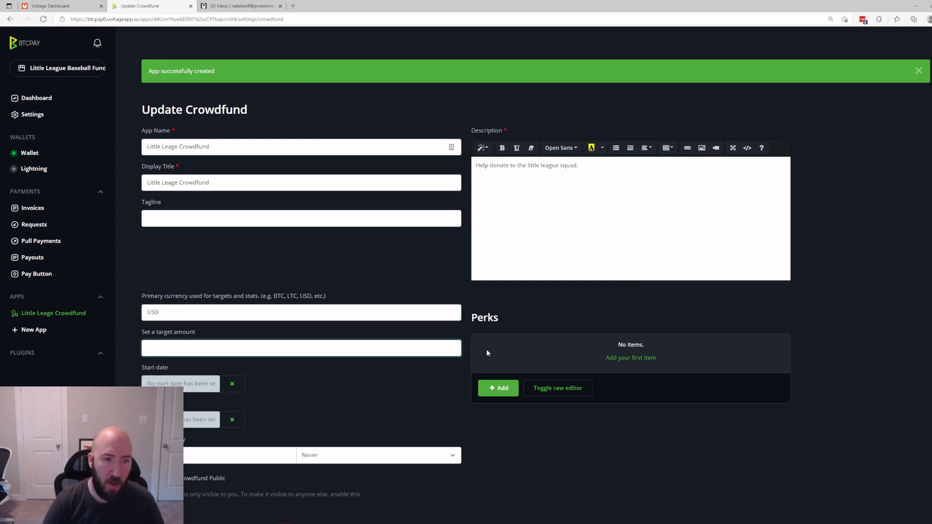
{"action": "type", "text": "1000"}
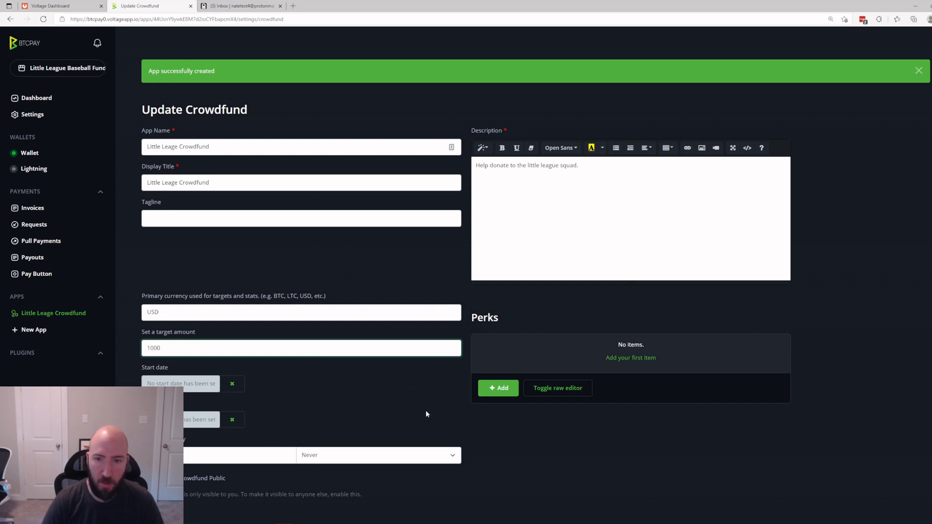
Turn on Make Crowdfund Public and review the remaining settings.
{"action": "scroll", "scroll_direction": "down", "scroll_amount": 3}
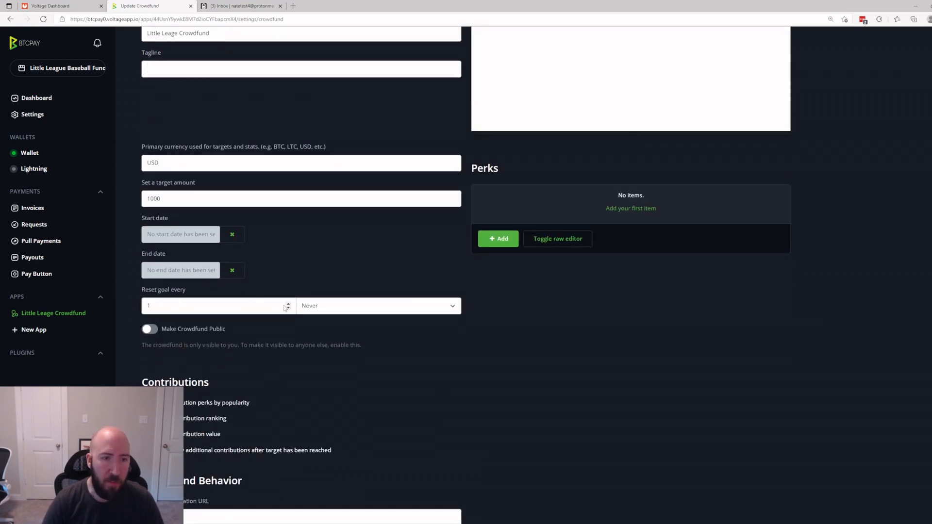
{"action": "left_click", "coordinate": [150, 328]}
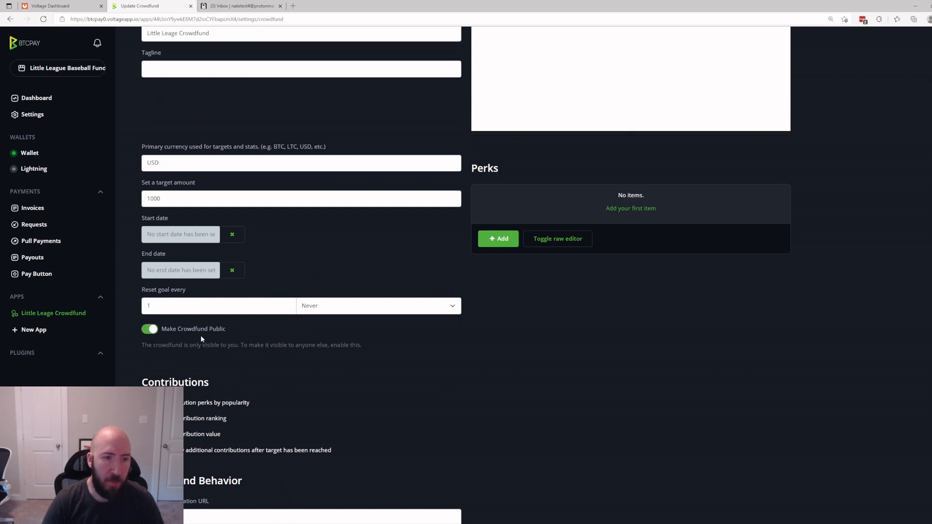
{"action": "scroll", "scroll_direction": "down", "scroll_amount": 3}
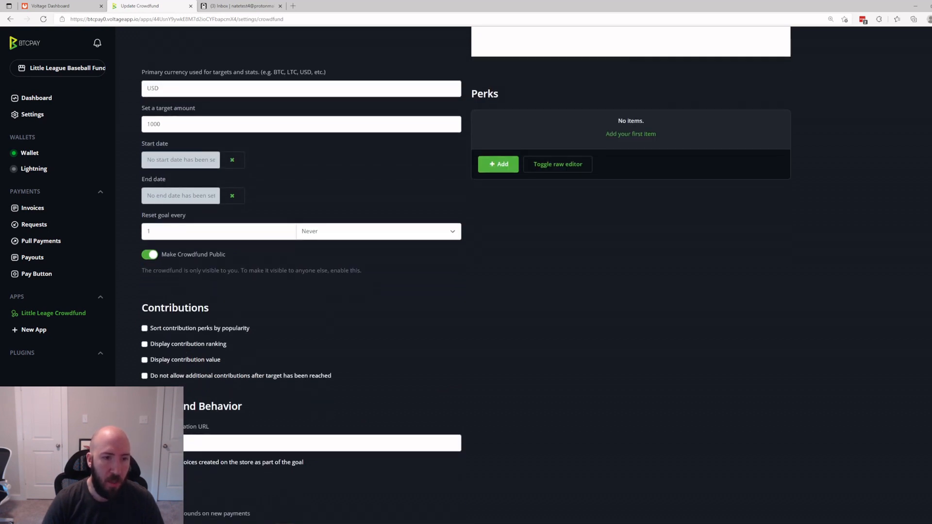
{"action": "scroll", "scroll_direction": "down", "scroll_amount": 3}
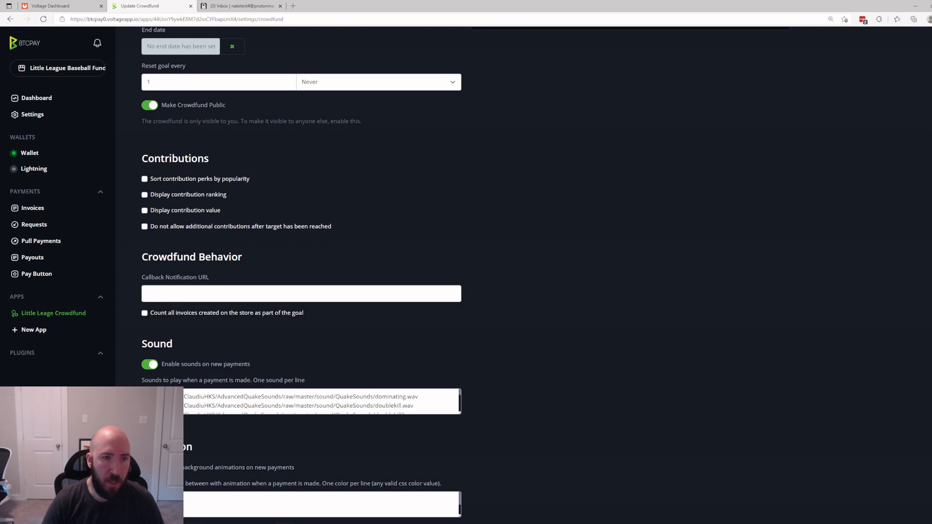
{"action": "scroll", "scroll_direction": "down", "scroll_amount": 3}
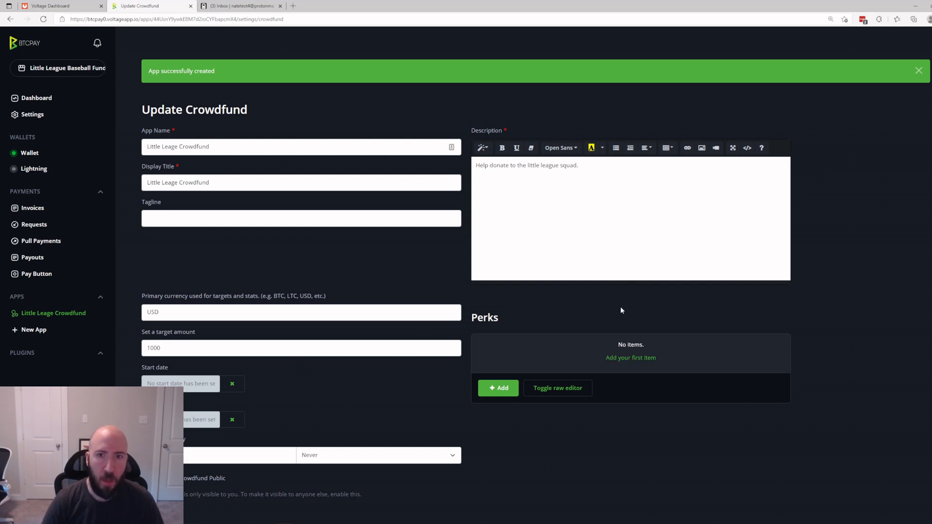
Add a perk titled 'Contribute' with a minimum price of 5 and save it.
{"action": "left_click", "coordinate": [498, 388]}
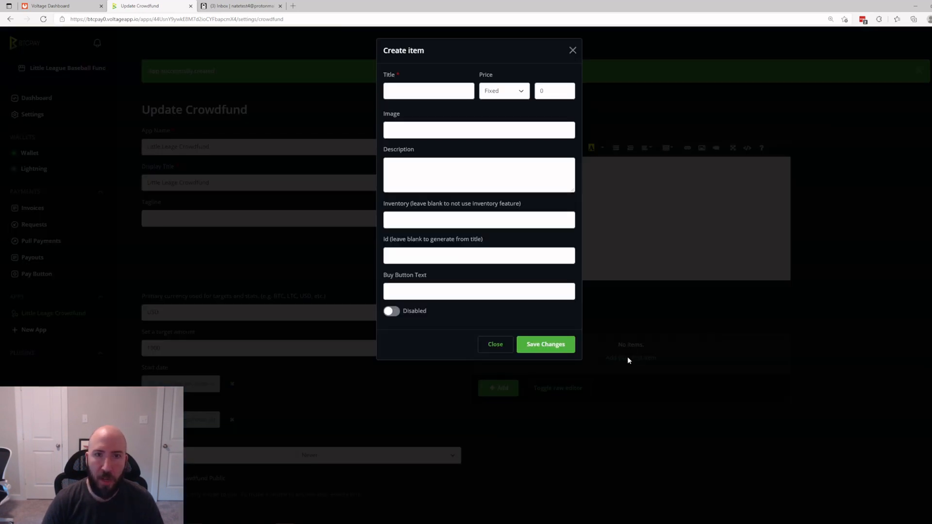
{"action": "left_click", "coordinate": [428, 91]}
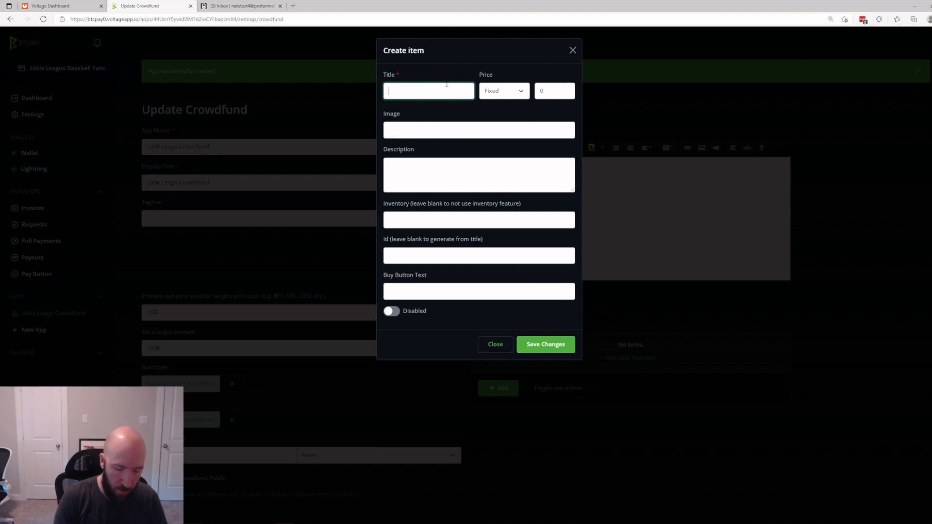
{"action": "type", "text": "Contribu"}
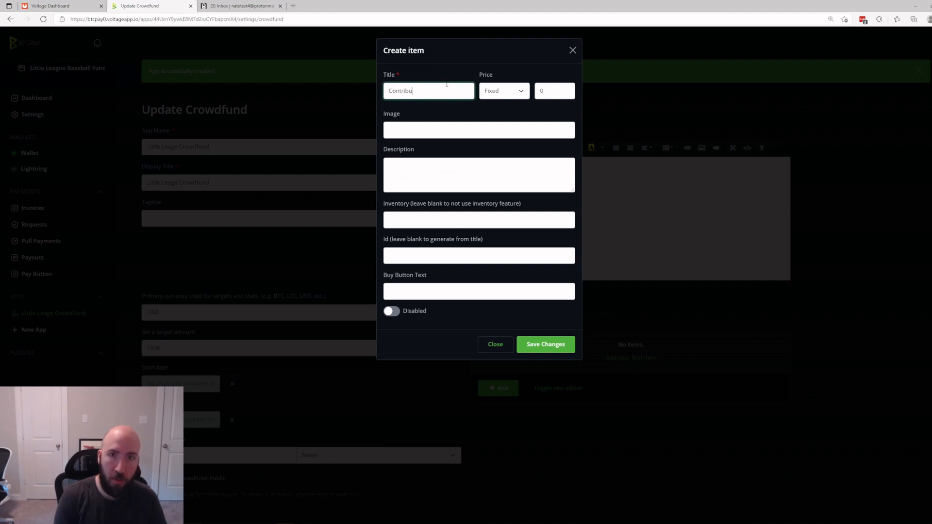
{"action": "left_click", "coordinate": [504, 90]}
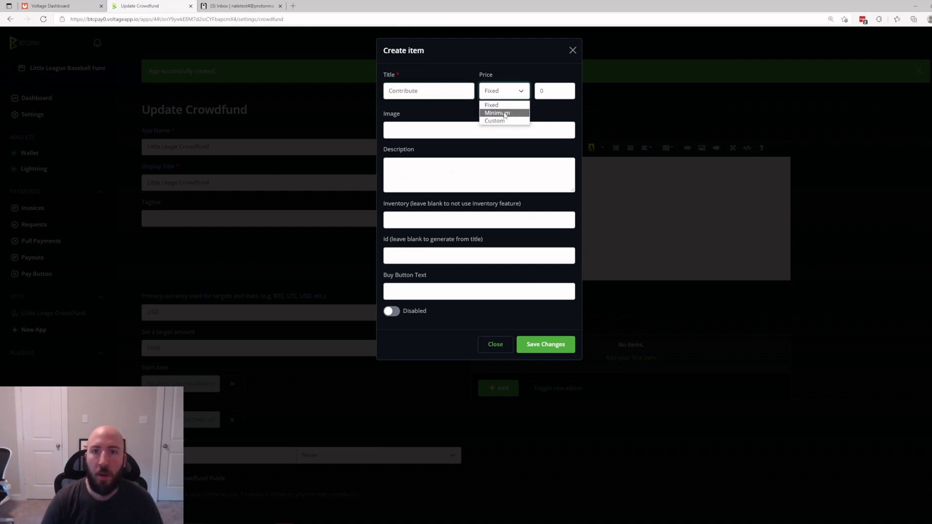
{"action": "left_click", "coordinate": [497, 113]}
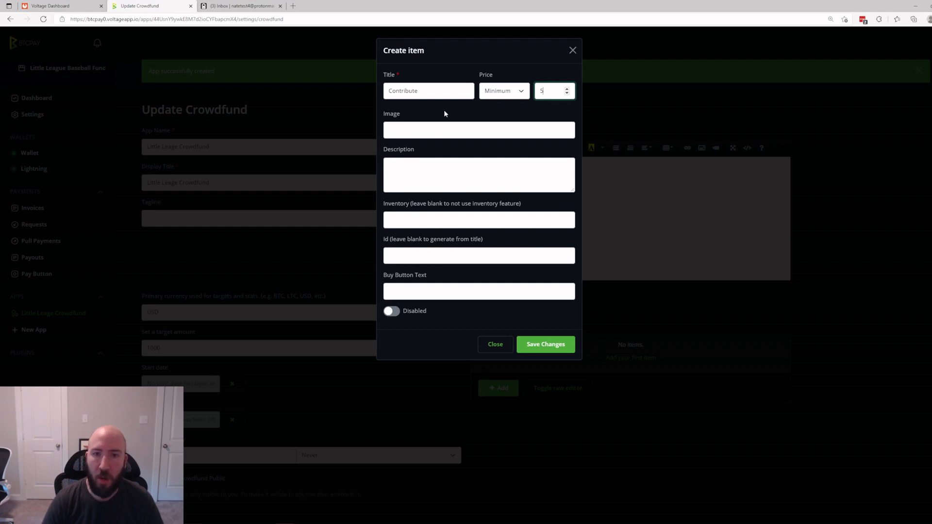
{"action": "left_click", "coordinate": [545, 344]}
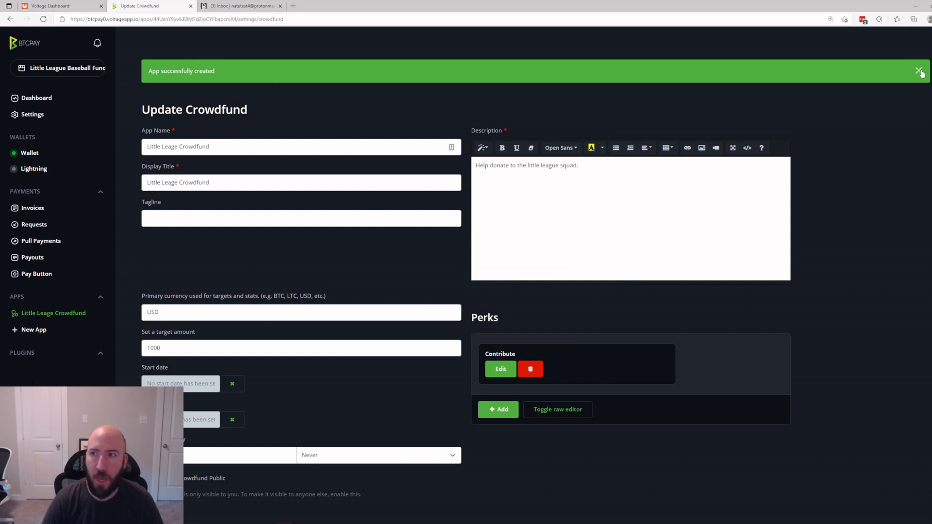
Save the crowdfund settings and open the public Little Leage Crowdfund page.
{"action": "scroll", "scroll_direction": "down", "scroll_amount": 3}
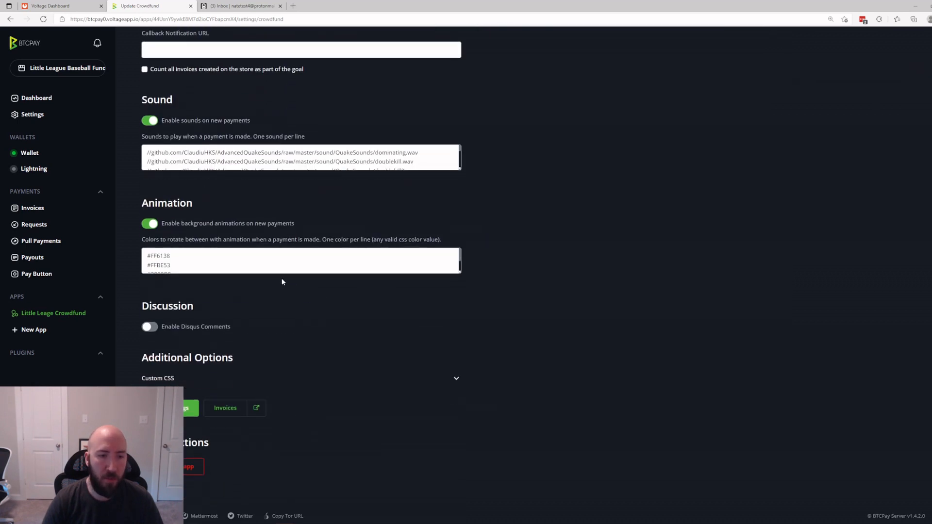
{"action": "left_click", "coordinate": [178, 408]}
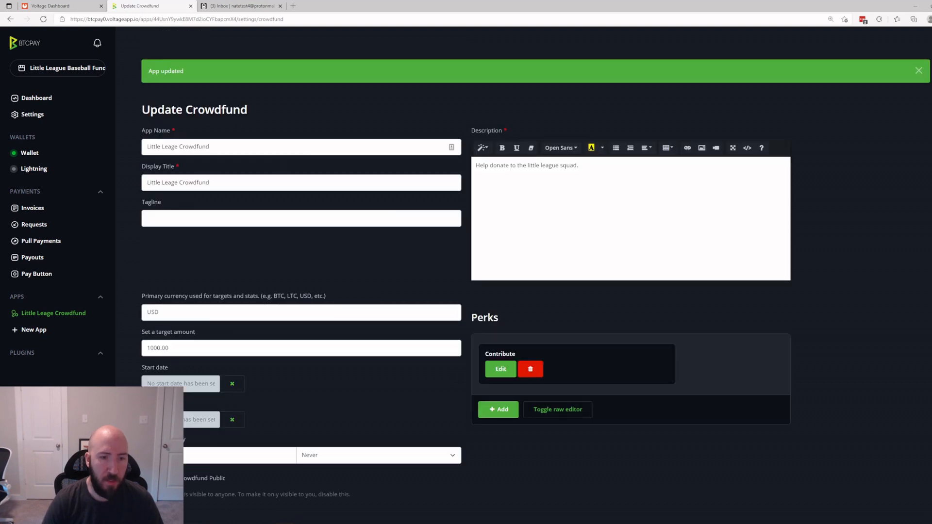
{"action": "scroll", "scroll_direction": "down", "scroll_amount": 3}
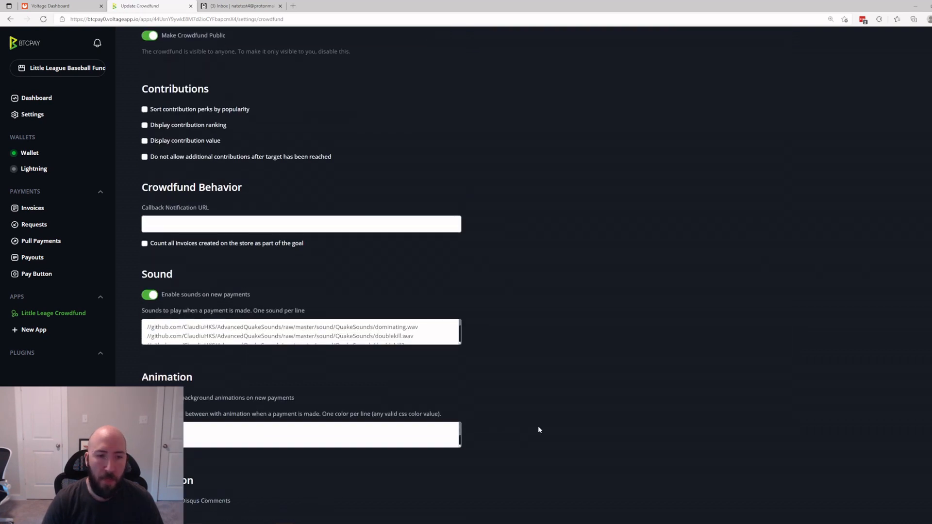
{"action": "scroll", "scroll_direction": "down", "scroll_amount": 3}
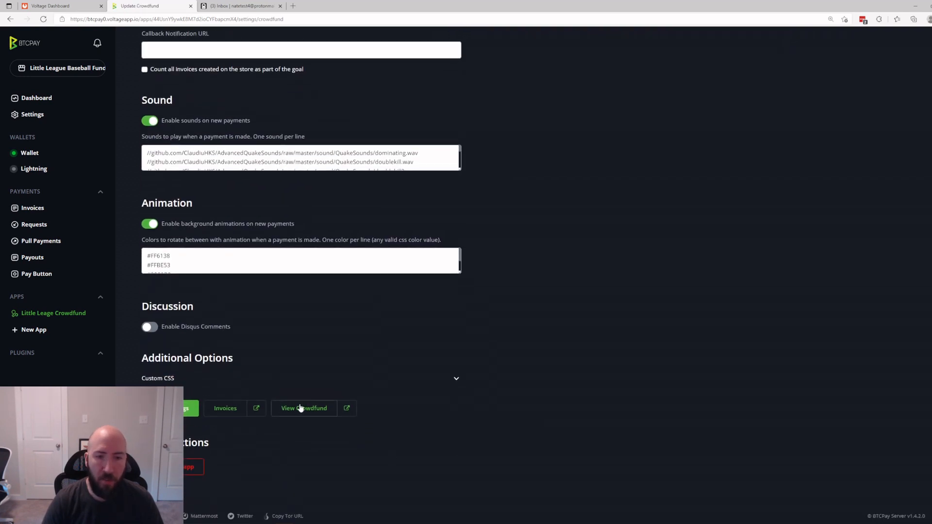
{"action": "left_click", "coordinate": [304, 408]}
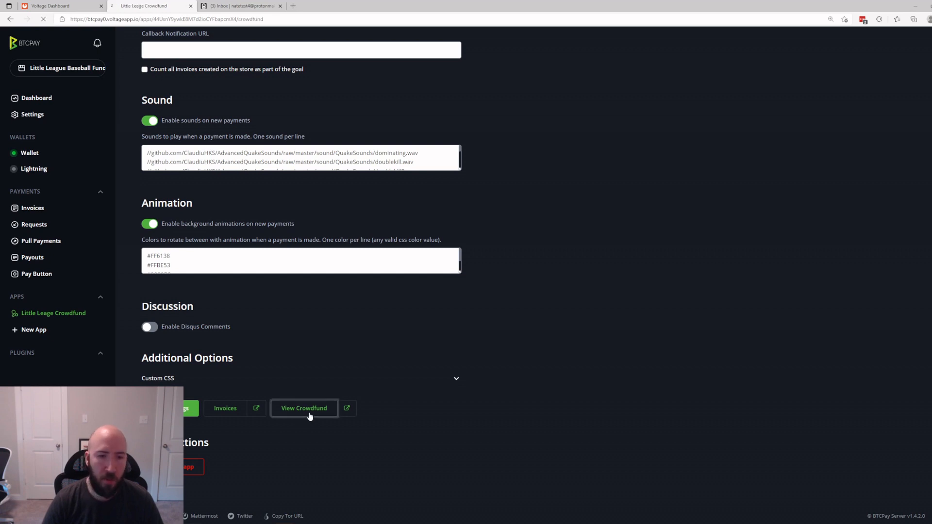
{"action": "left_click", "coordinate": [304, 408]}
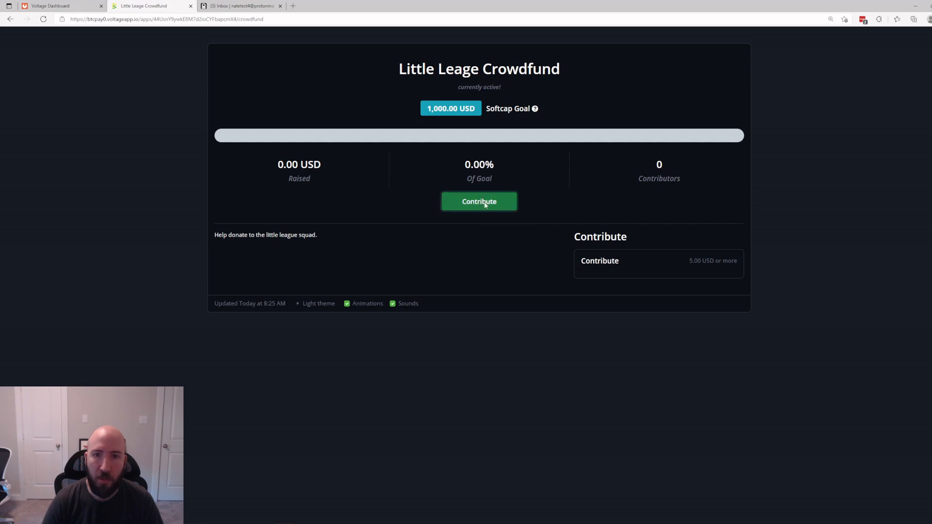
{"action": "left_click", "coordinate": [478, 201]}
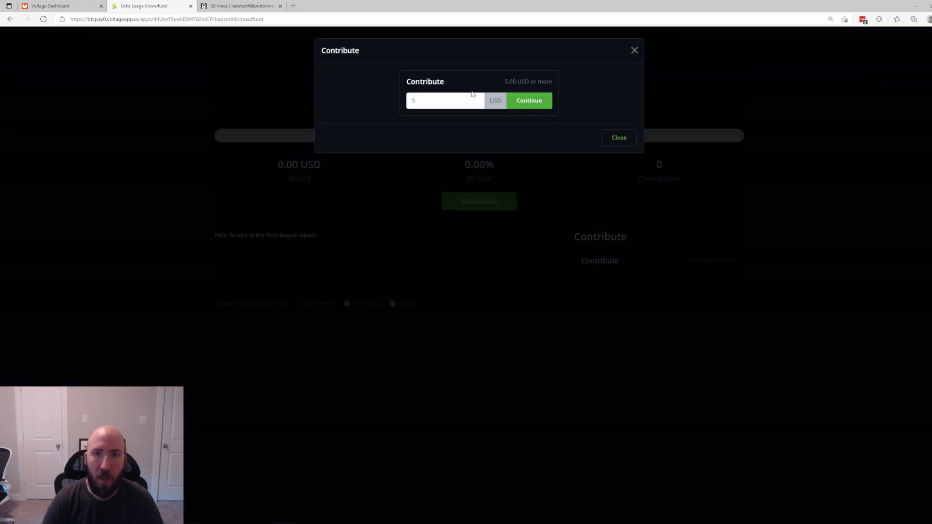
{"action": "left_click", "coordinate": [445, 100]}
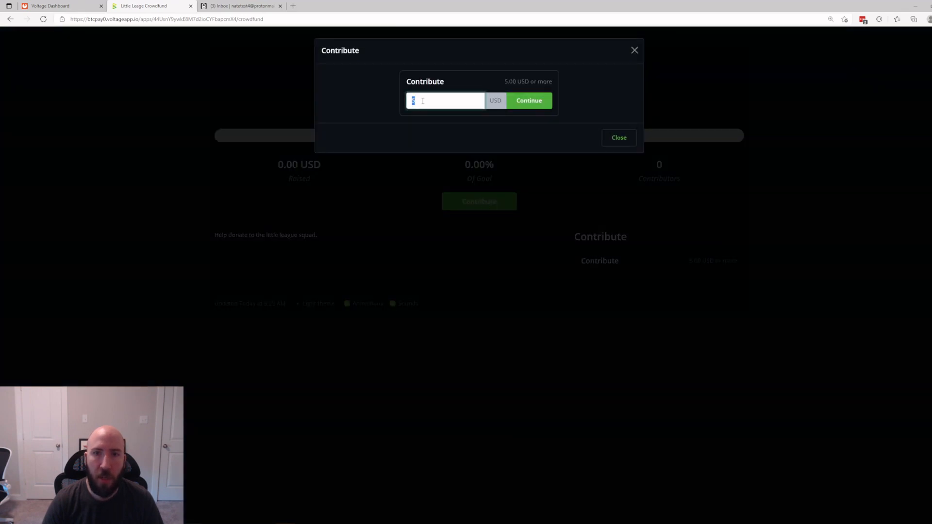
{"action": "type", "text": "5"}
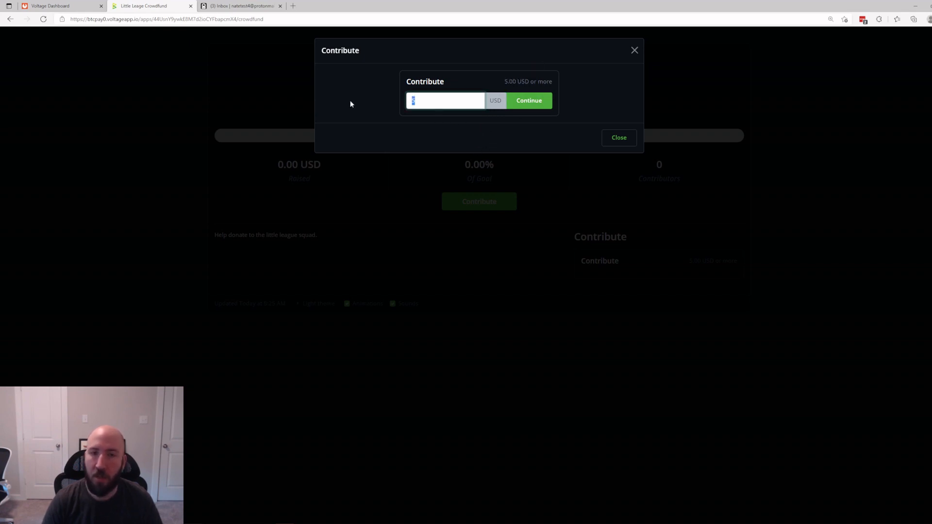
{"action": "type", "text": "20"}
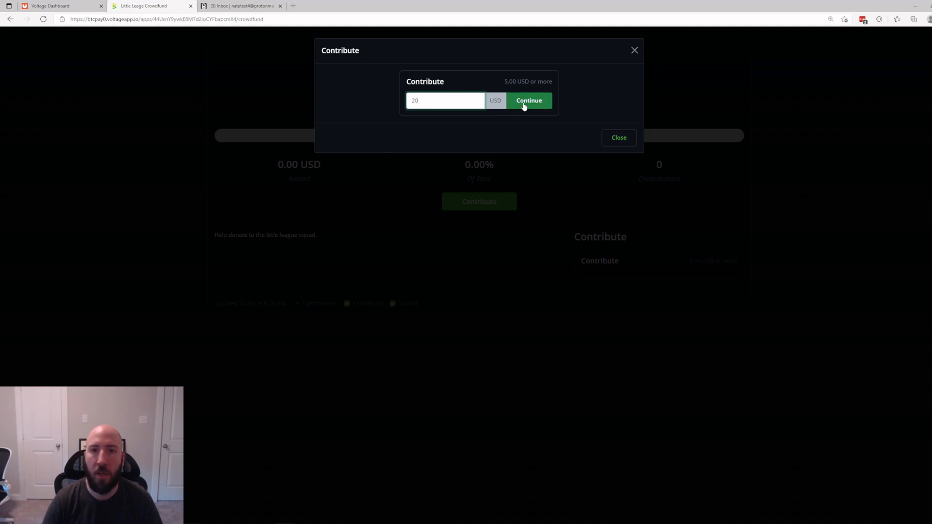
{"action": "left_click", "coordinate": [528, 100]}
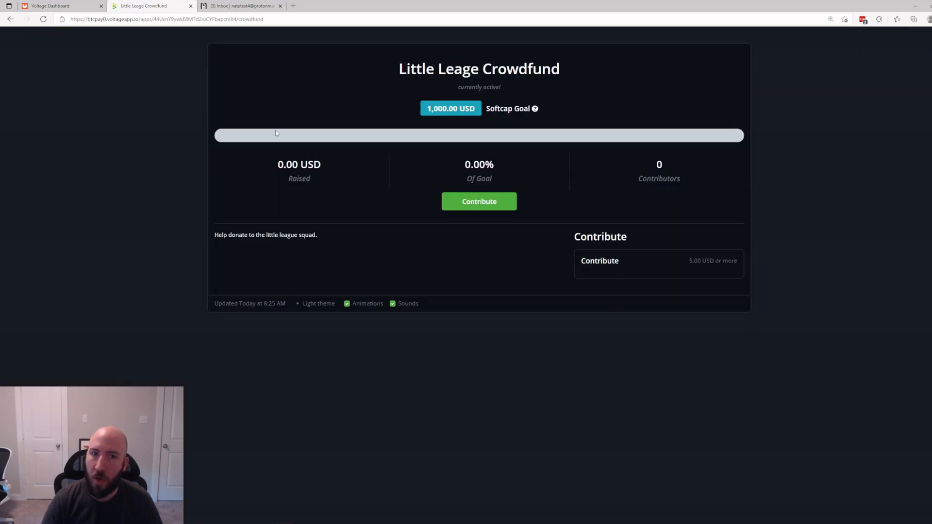
{"action": "mouse_move", "coordinate": [234, 396]}
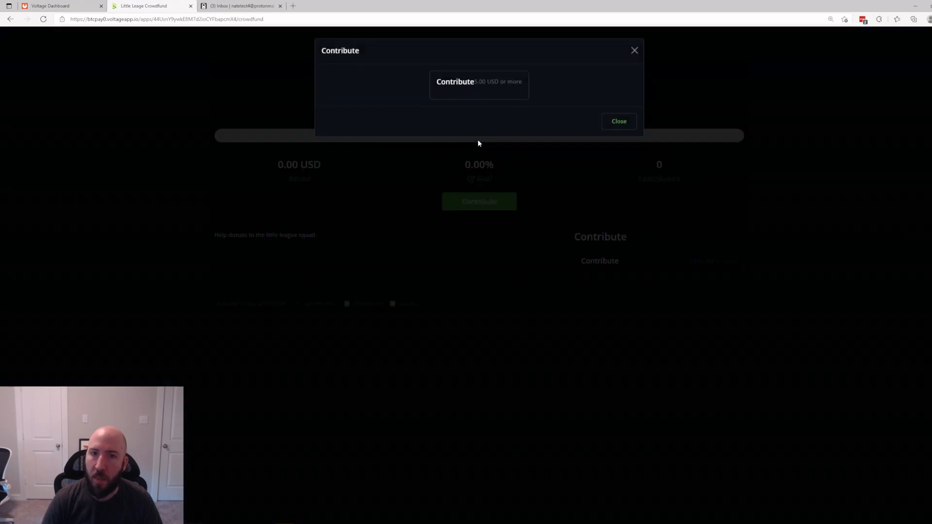
Close the Contribute contribution form.
{"action": "left_click", "coordinate": [479, 82]}
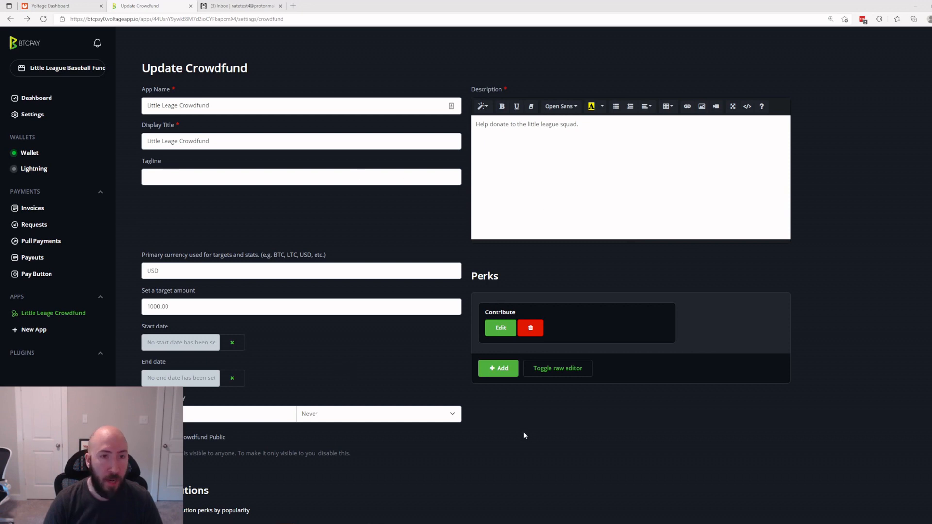
Return to the public Little Leage Crowdfund page showing the 8:28 AM update.
{"action": "scroll", "scroll_direction": "down", "scroll_amount": 3}
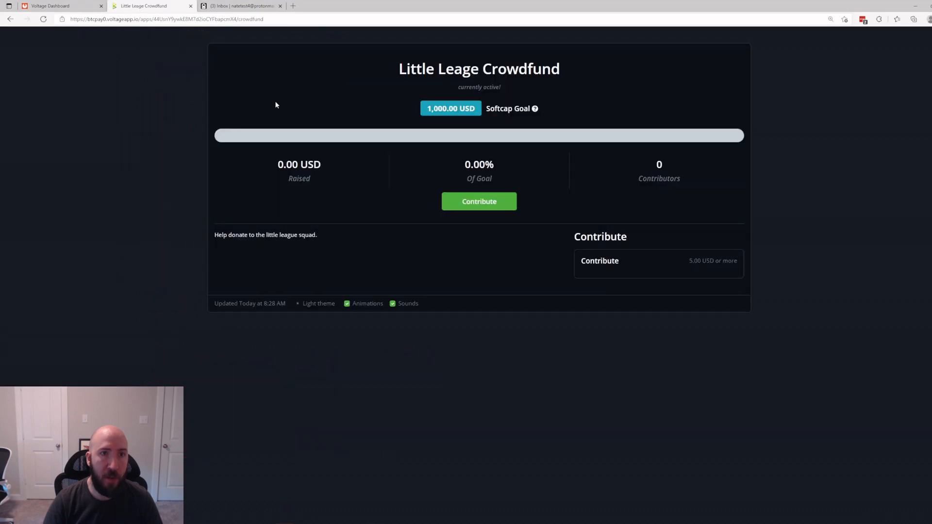
{"action": "left_click", "coordinate": [164, 19]}
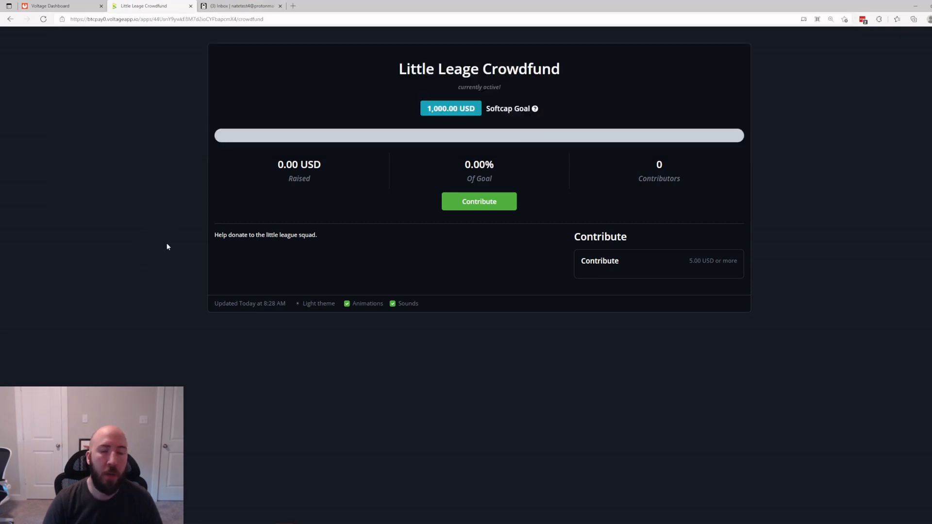
{"action": "mouse_move", "coordinate": [219, 421]}
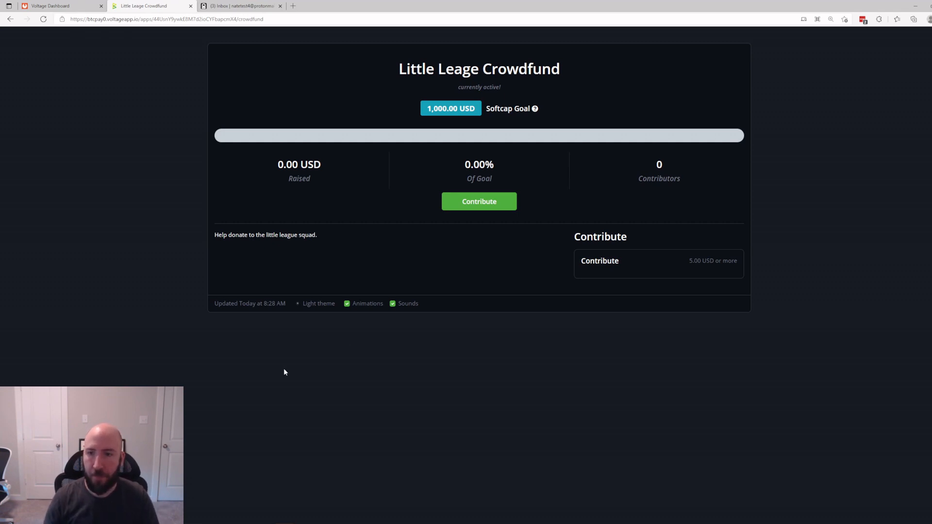
Open the Bitcoin payment invoice for a contribution, then close it.
{"action": "left_click", "coordinate": [479, 201]}
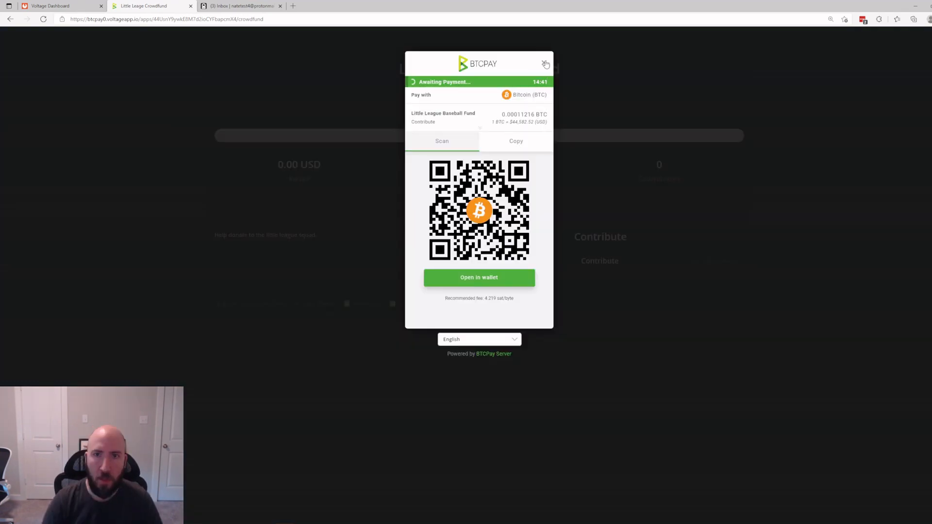
{"action": "left_click", "coordinate": [545, 63]}
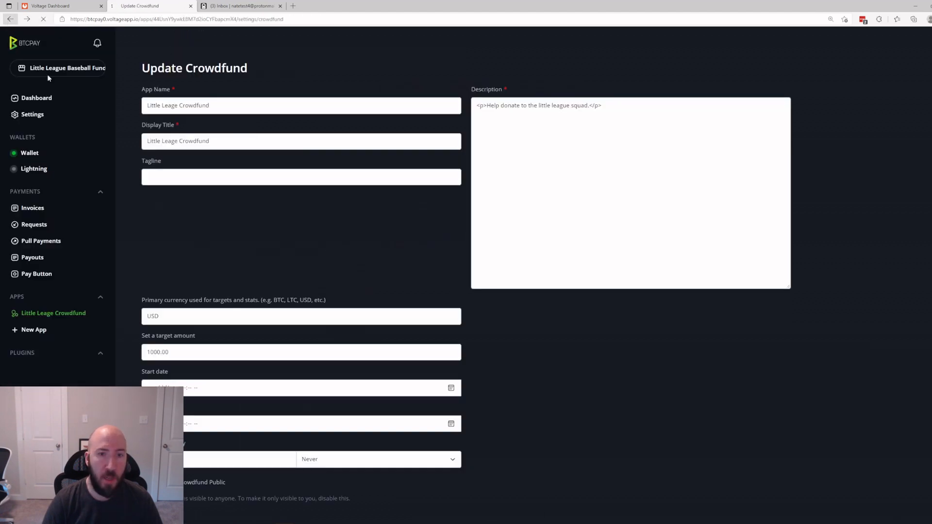
{"action": "scroll", "scroll_direction": "down", "scroll_amount": 3}
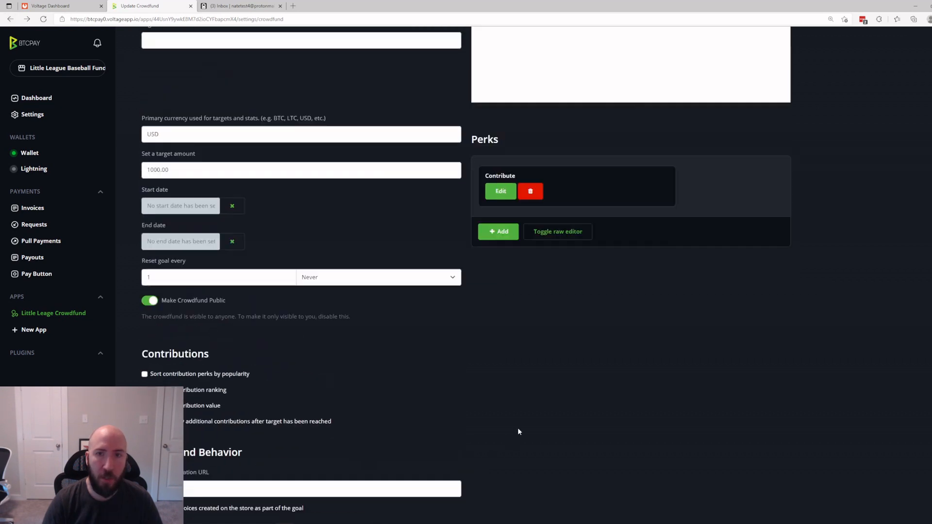